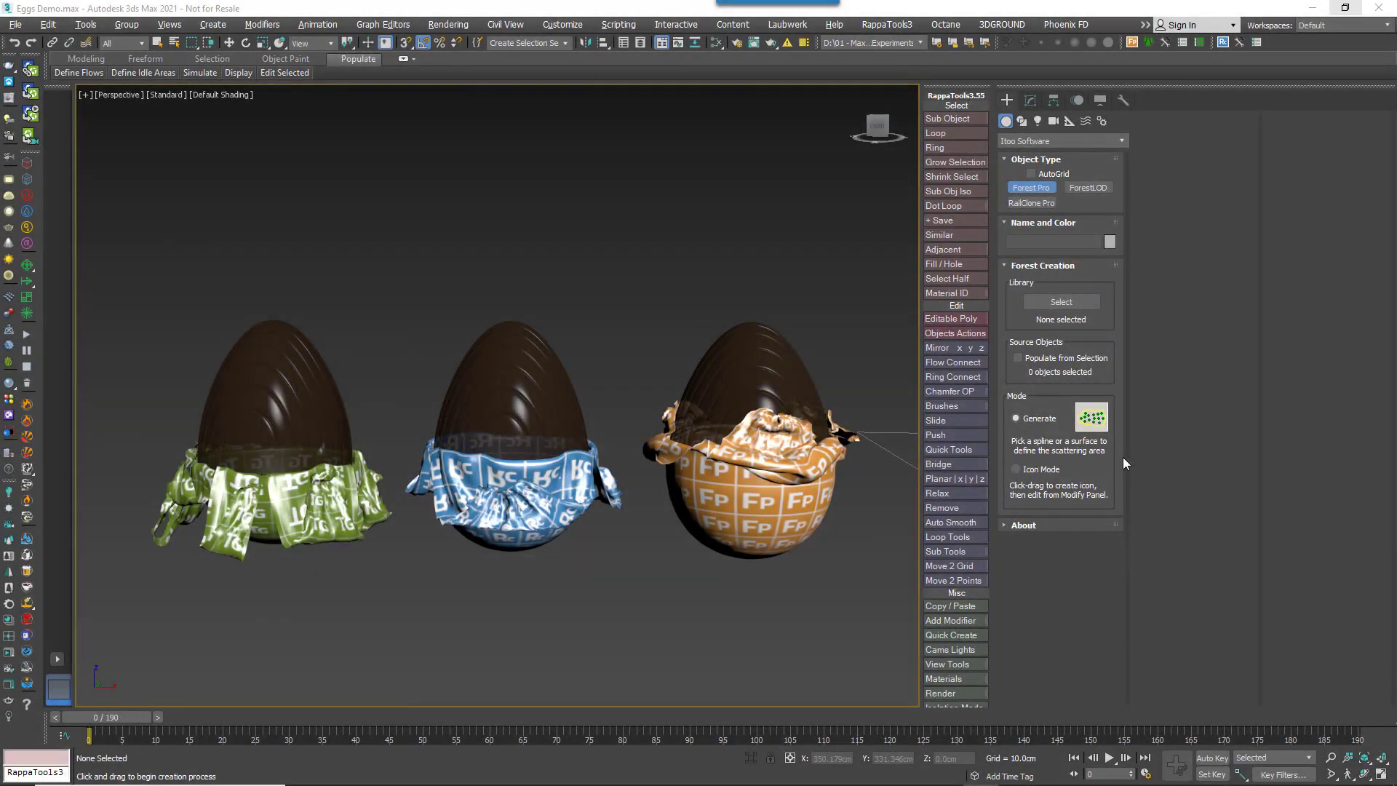
mouse_move(1006, 266)
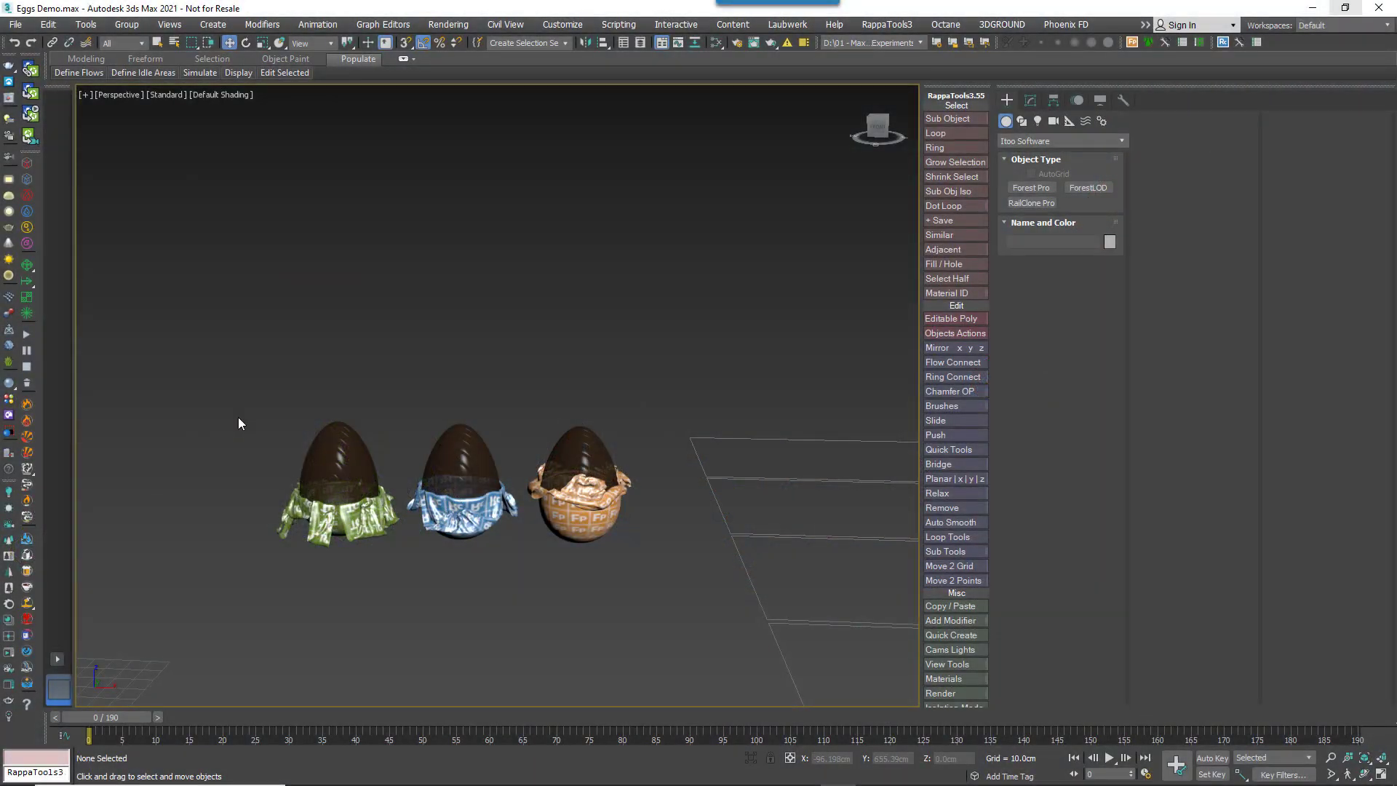
Begin a Forest Pro object with the three selected eggs populated as its source objects
drag(239, 418, 434, 505)
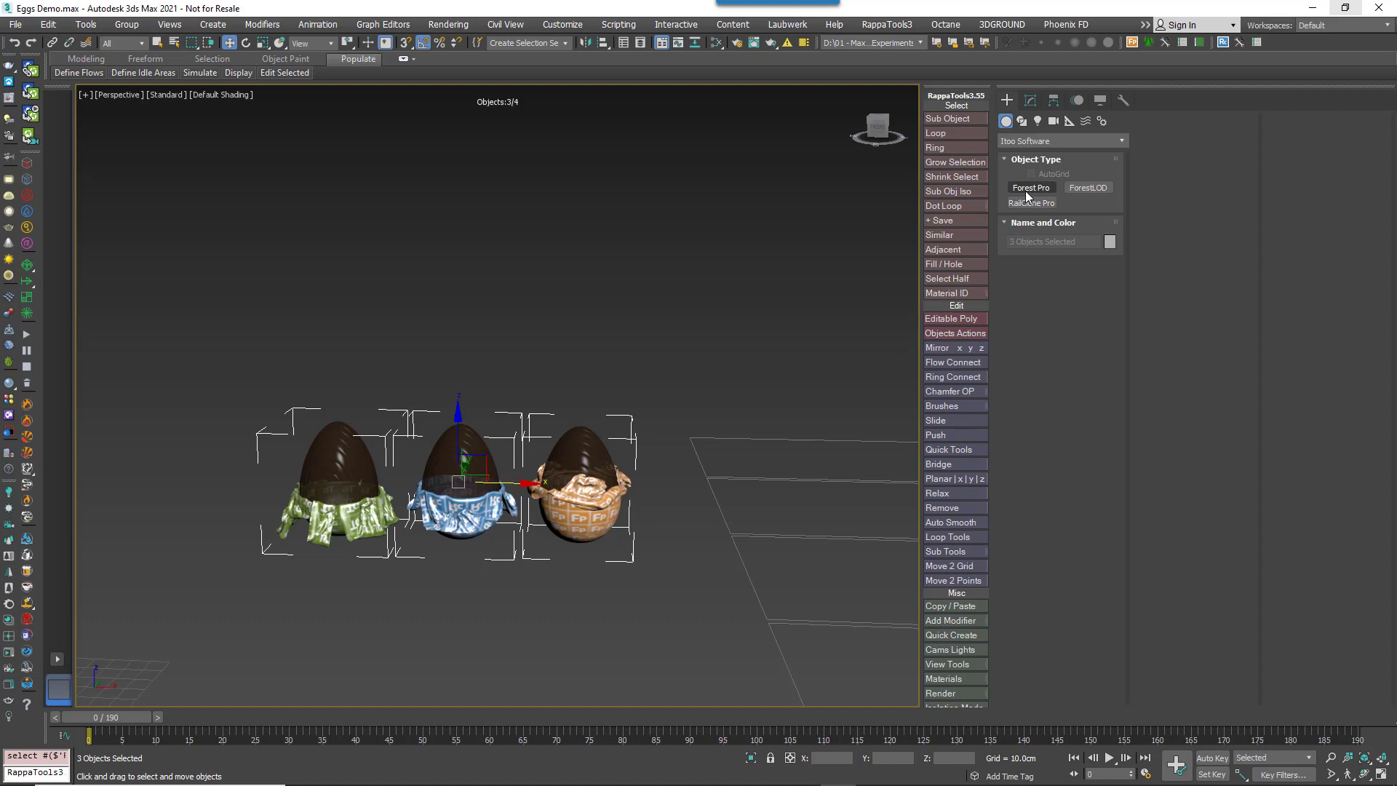
click(1030, 188)
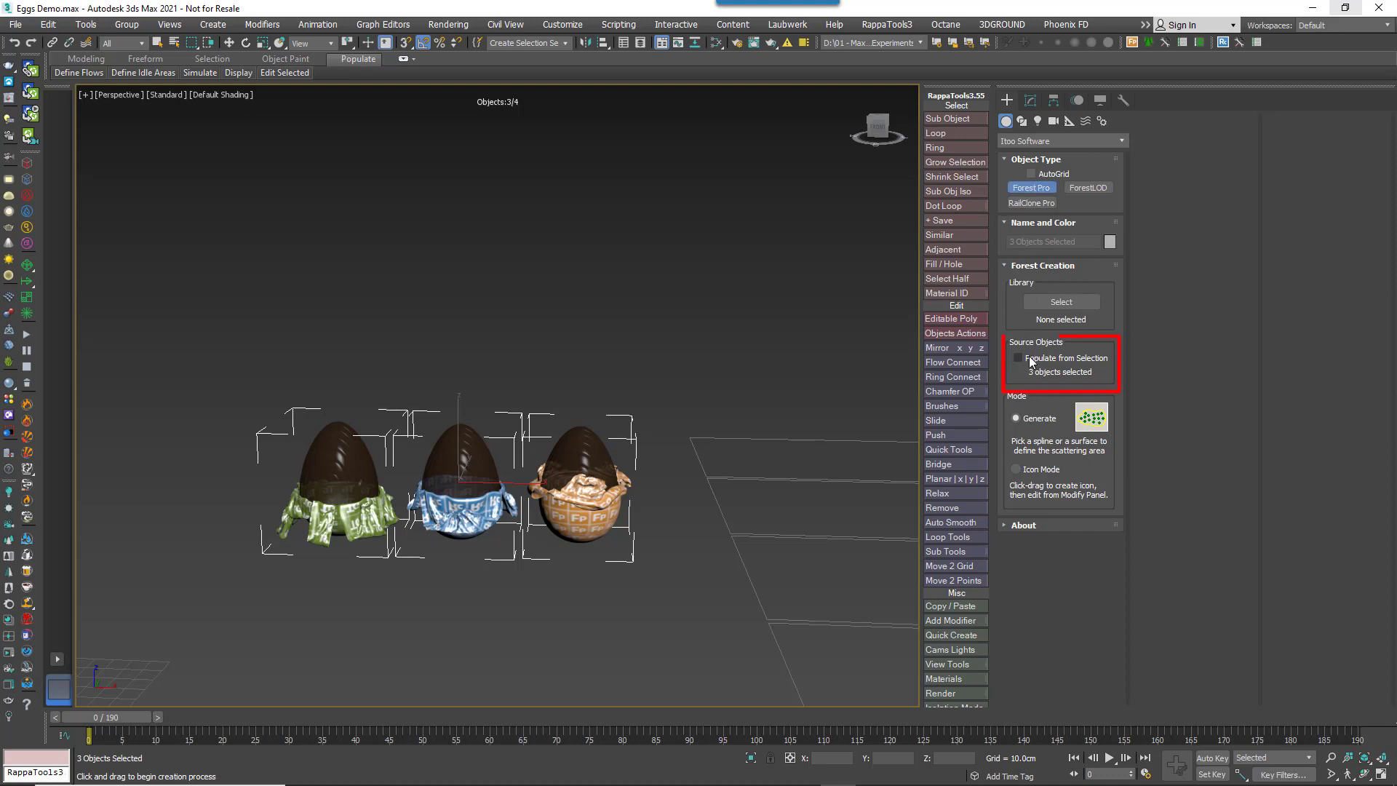
click(1017, 358)
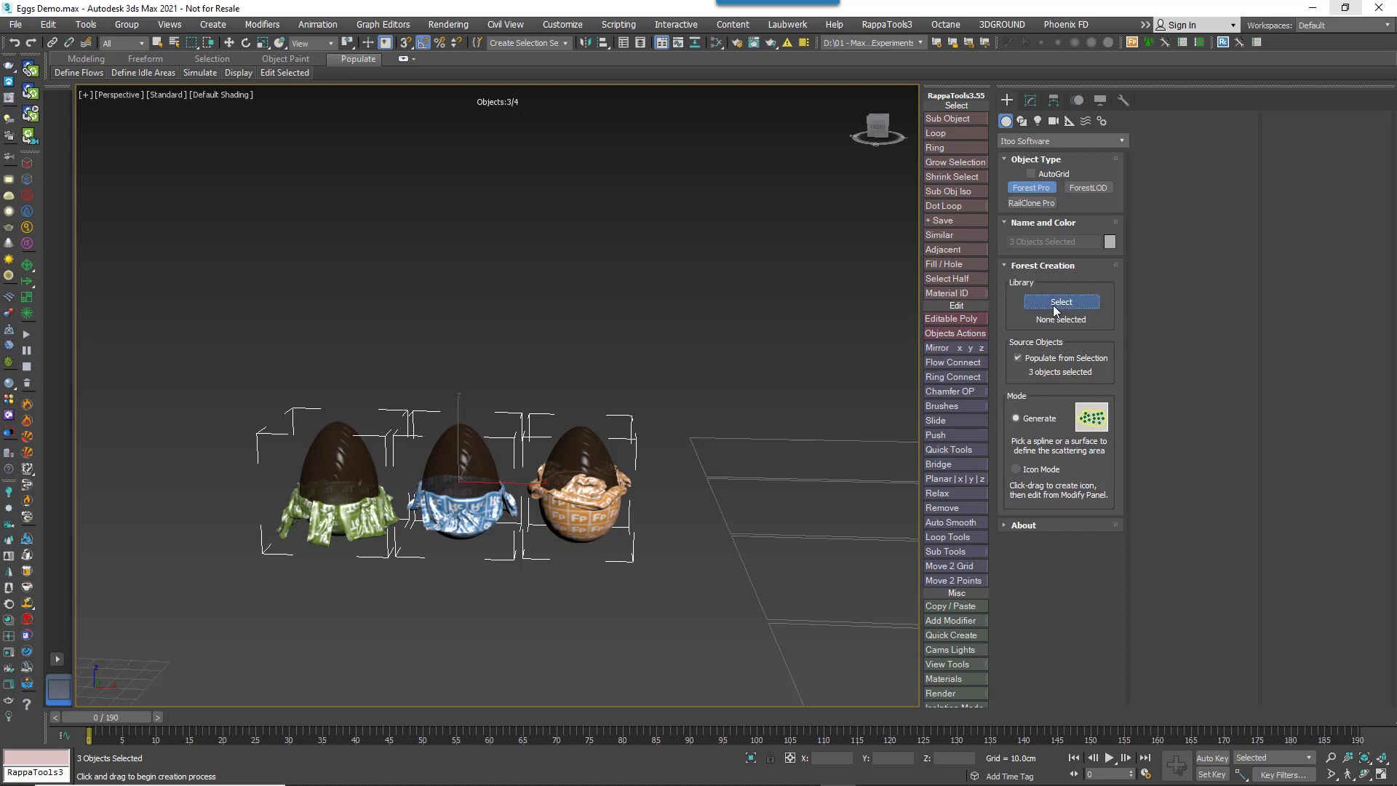
Skip the Library Browser and place Forest001 in the viewport as an icon beside the eggs
click(1061, 302)
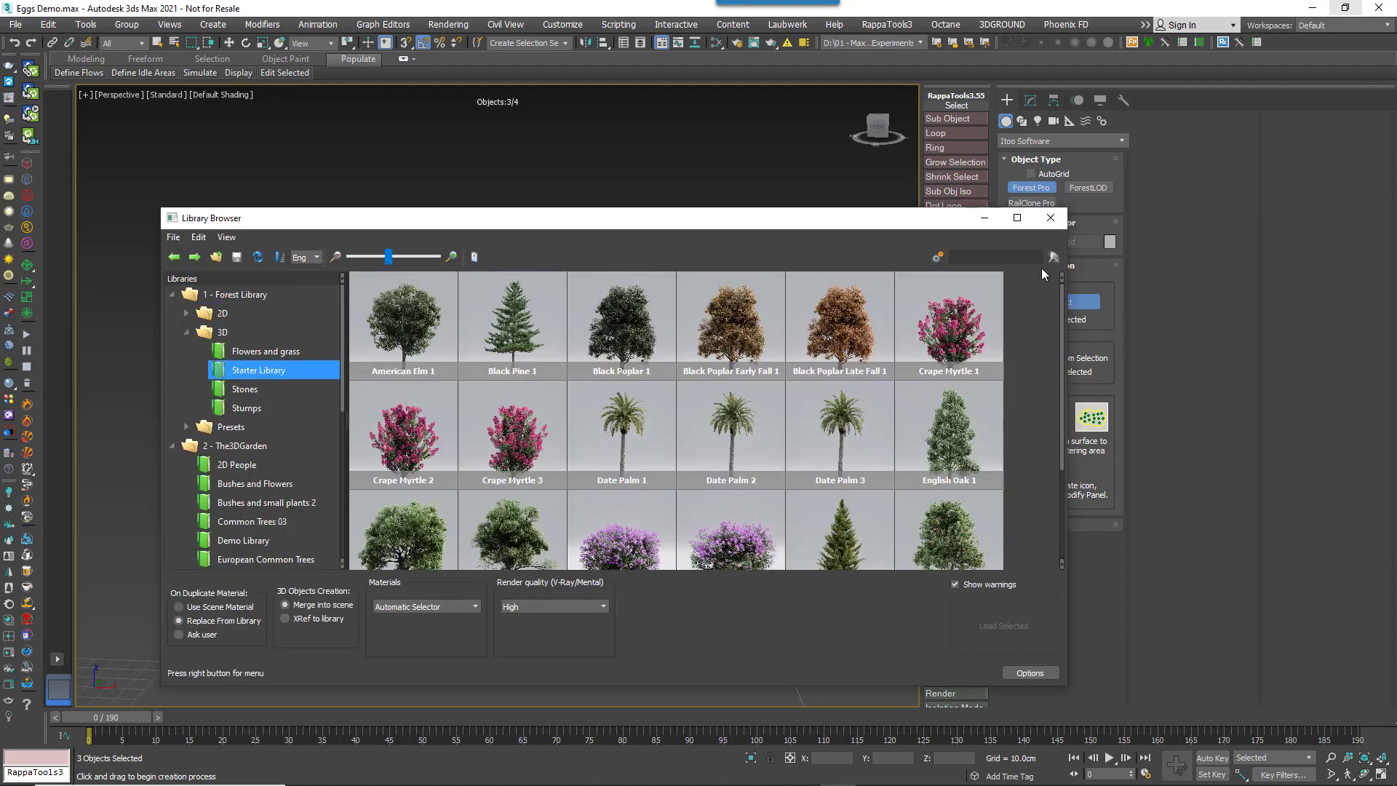
click(1050, 217)
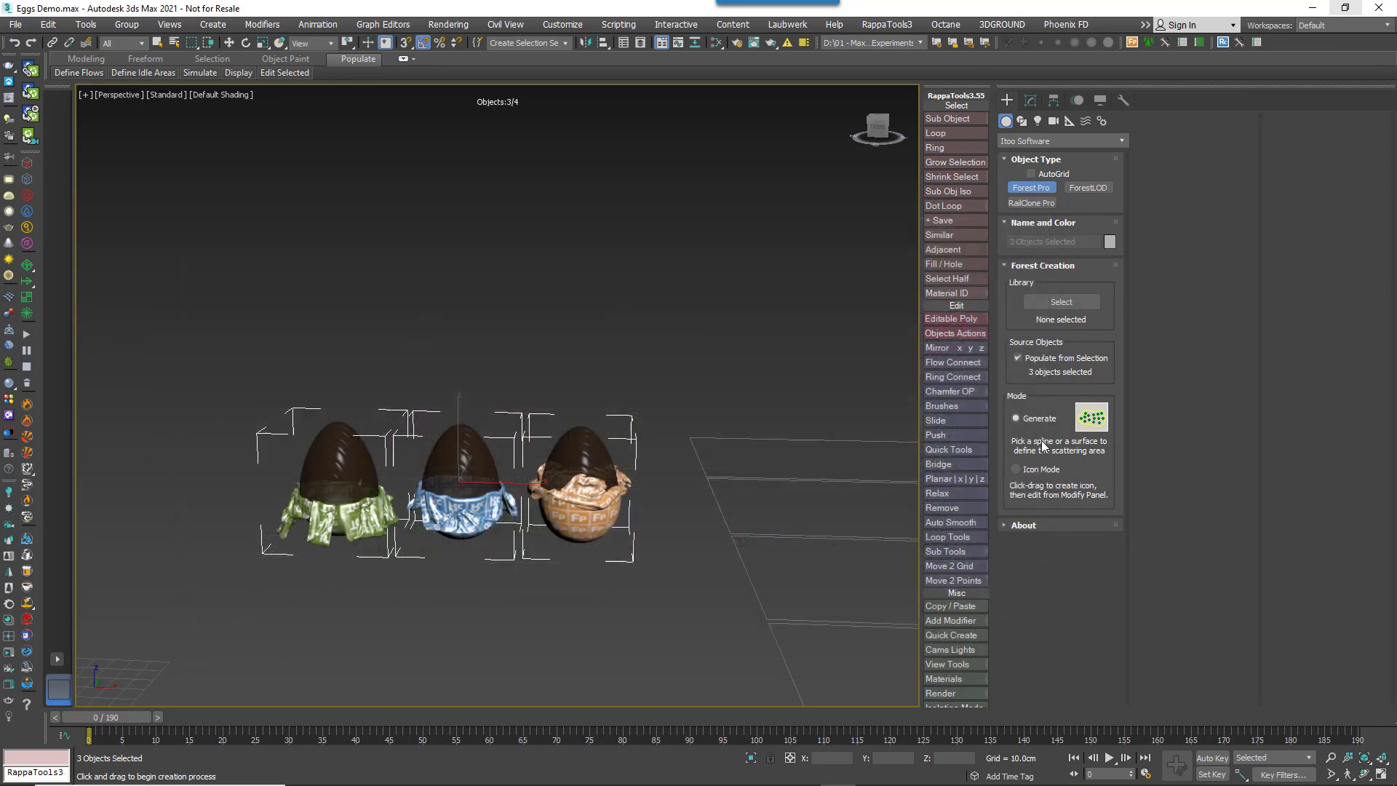
click(1016, 471)
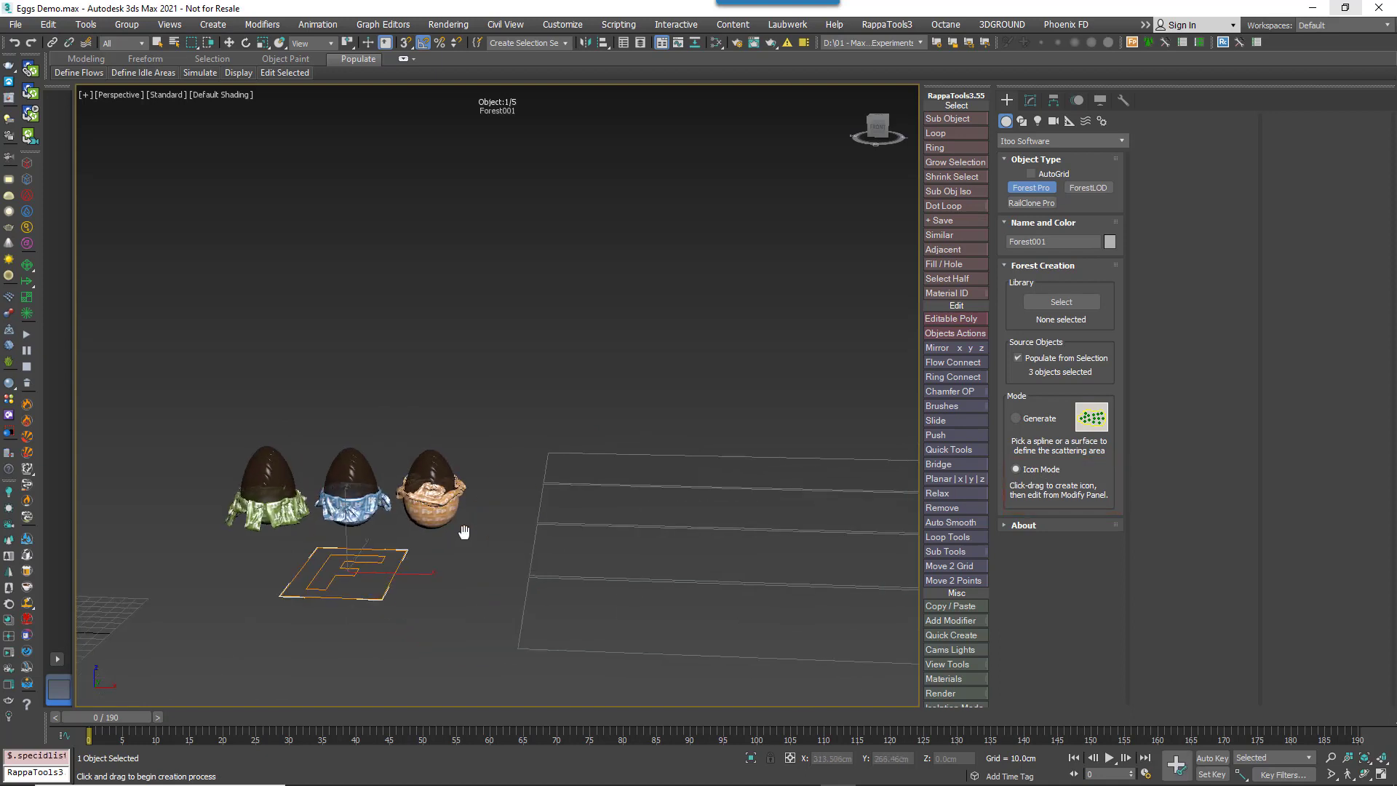
Set Forest001's Items Editor to Custom Edit, confirming Yes, and enable manual item editing
click(1030, 99)
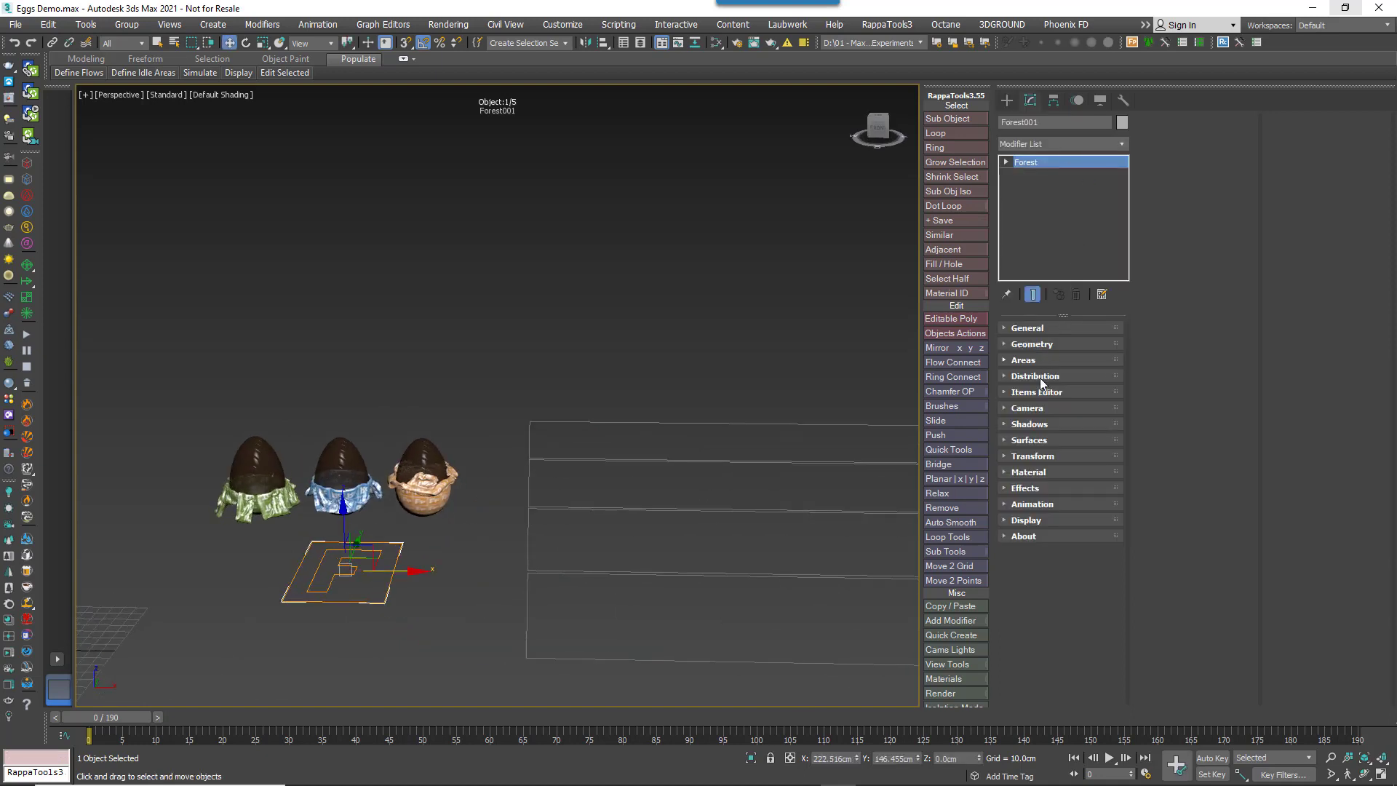
click(1038, 391)
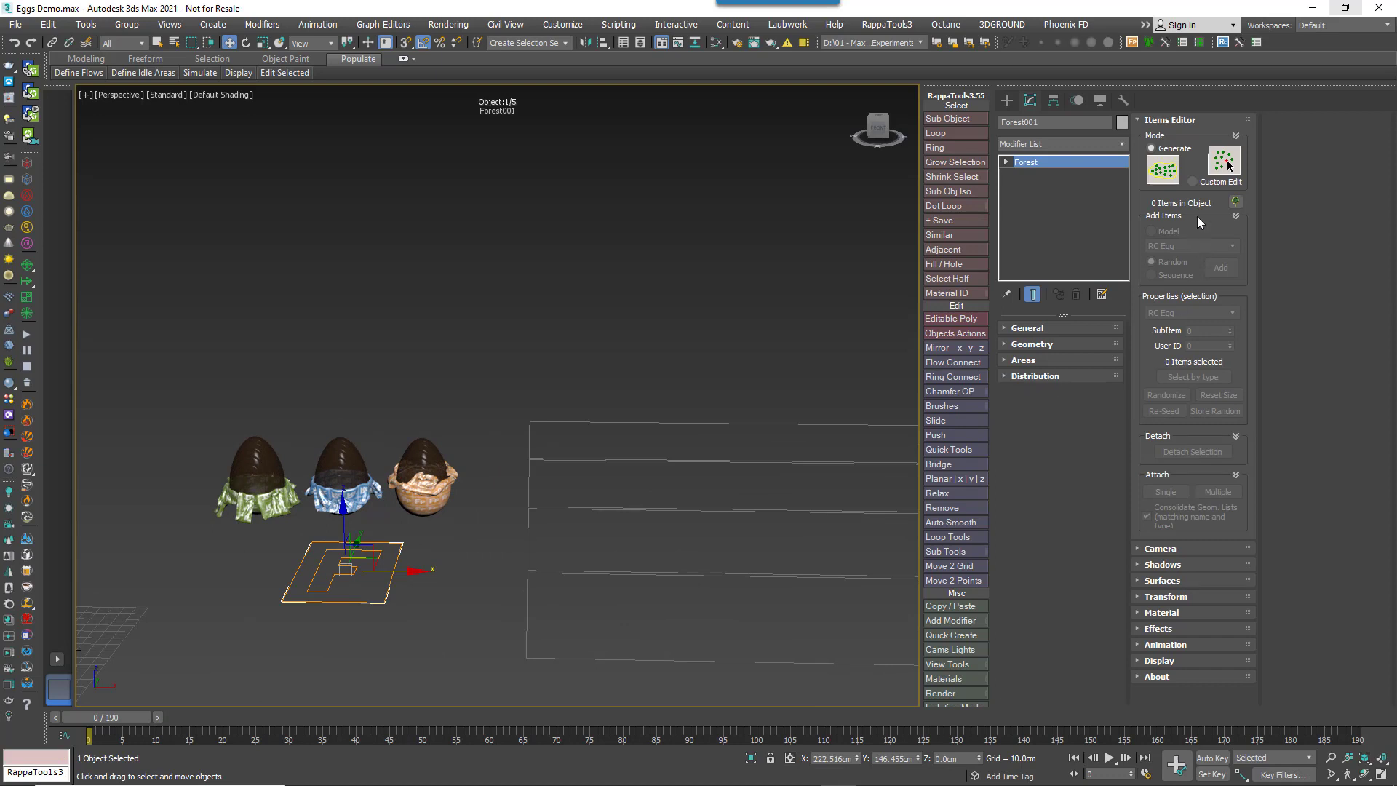
click(1201, 182)
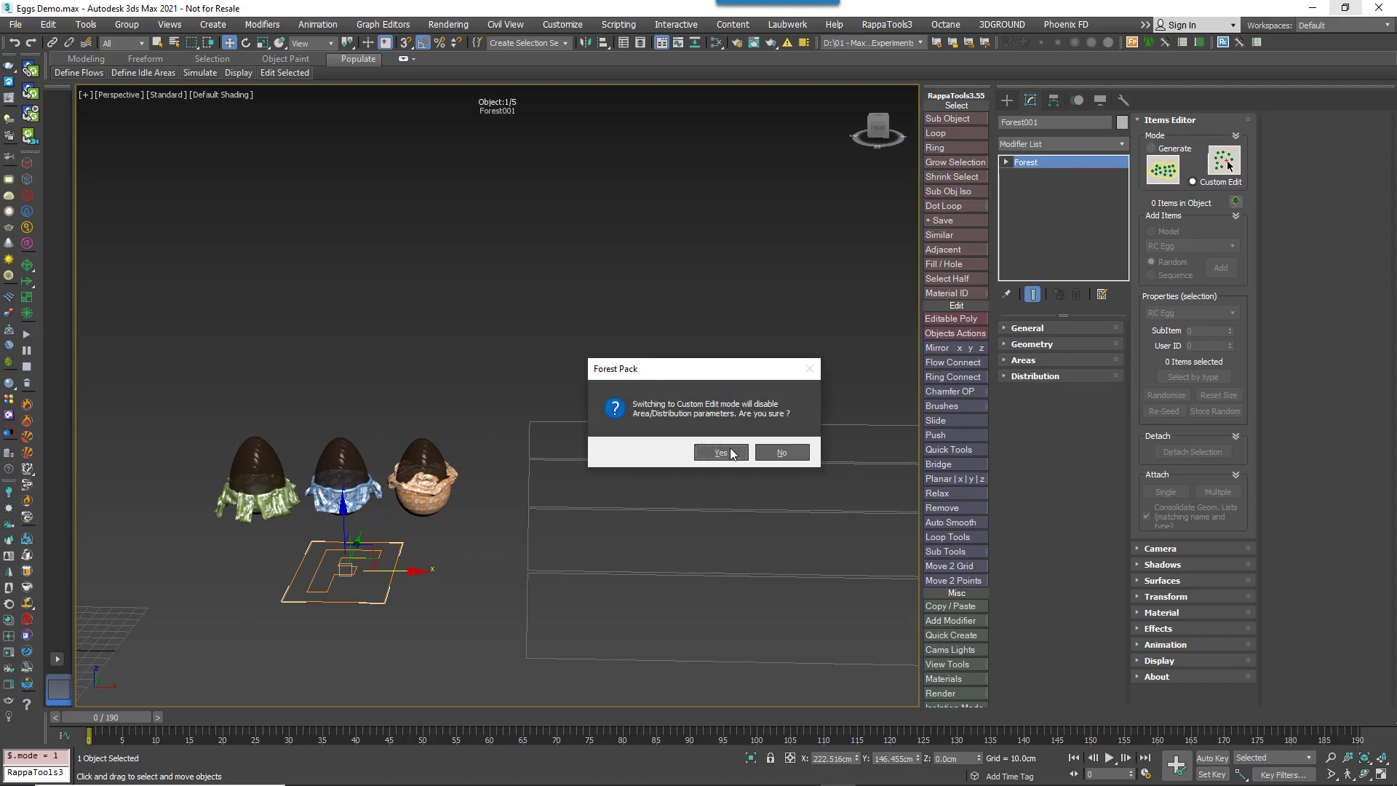
click(719, 451)
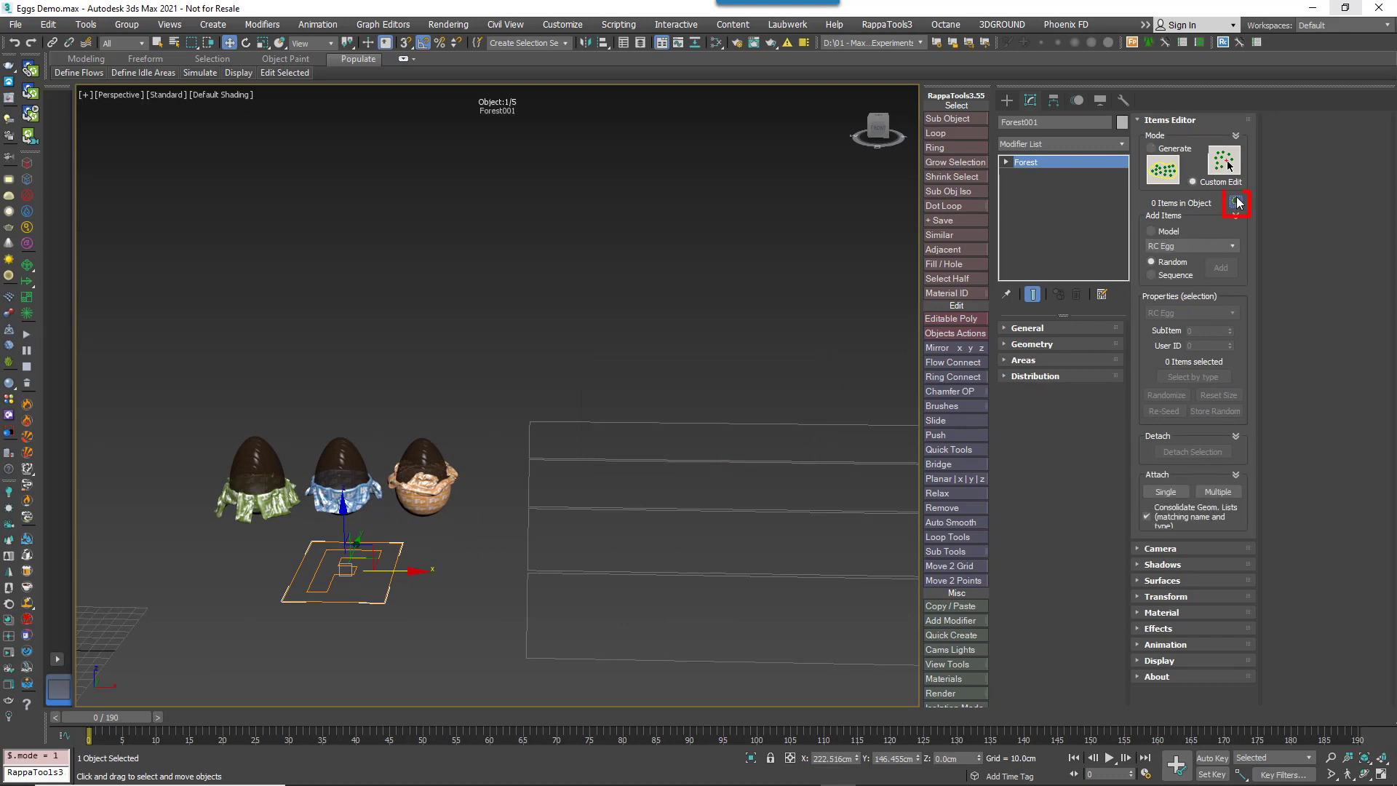
click(1236, 204)
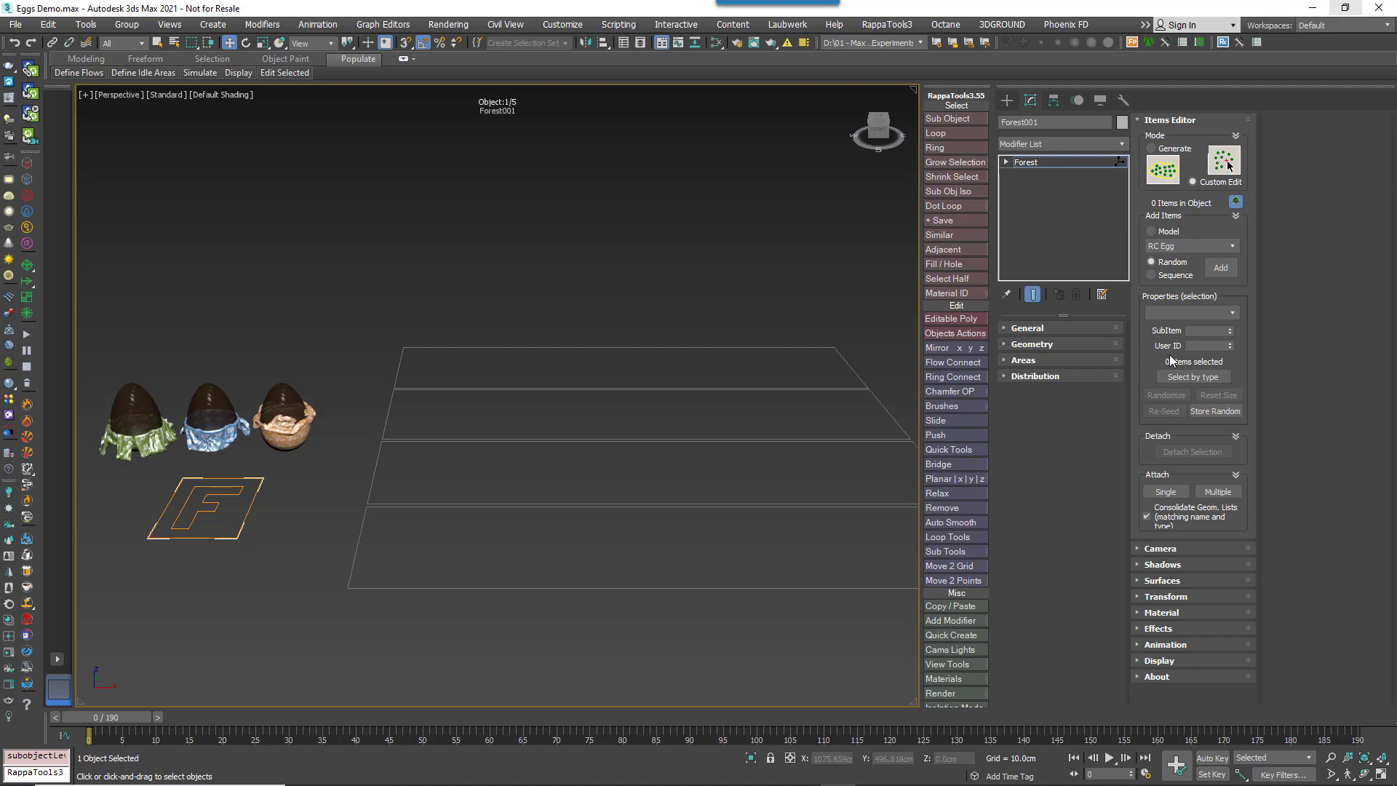
mouse_move(1176, 360)
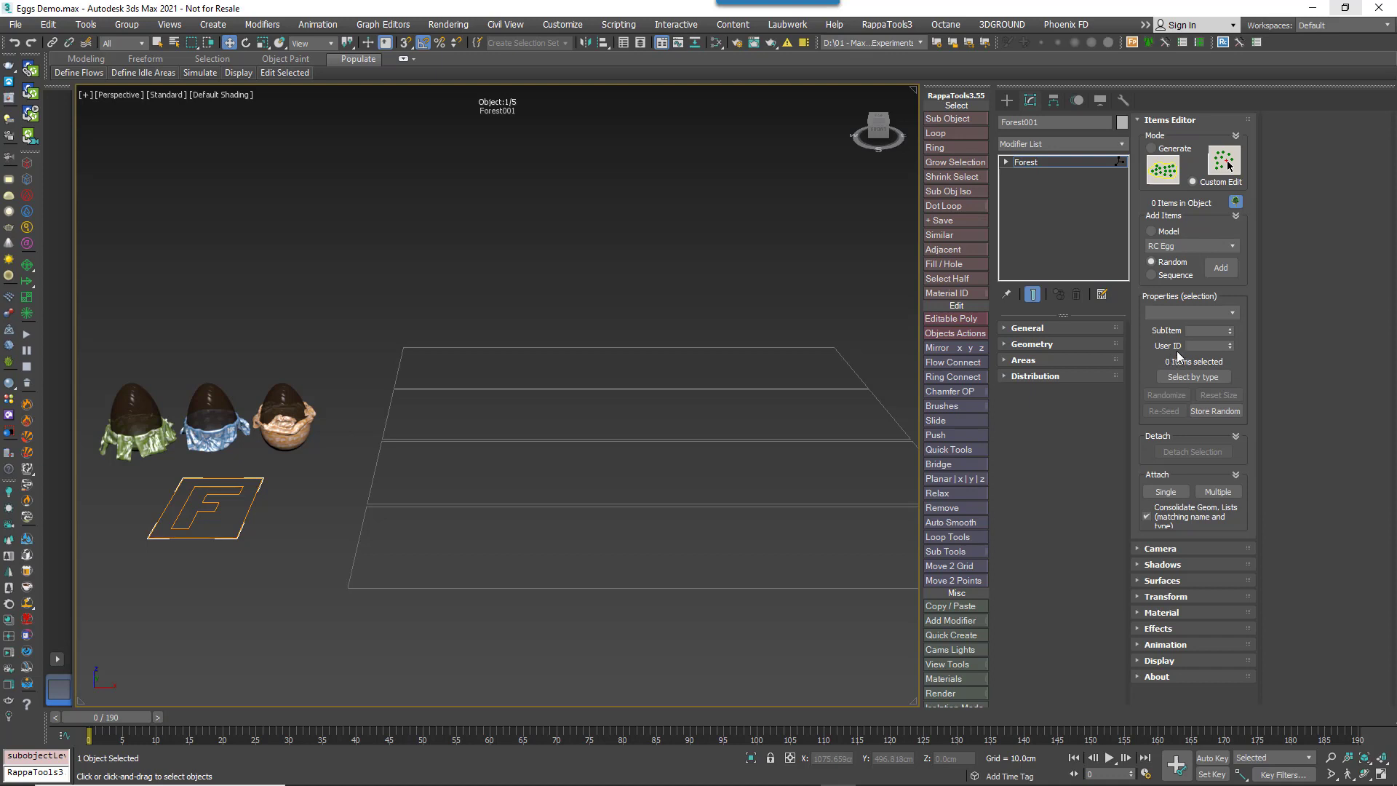
Add four egg items by hand along the bottom shelf row of Forest001
click(1220, 268)
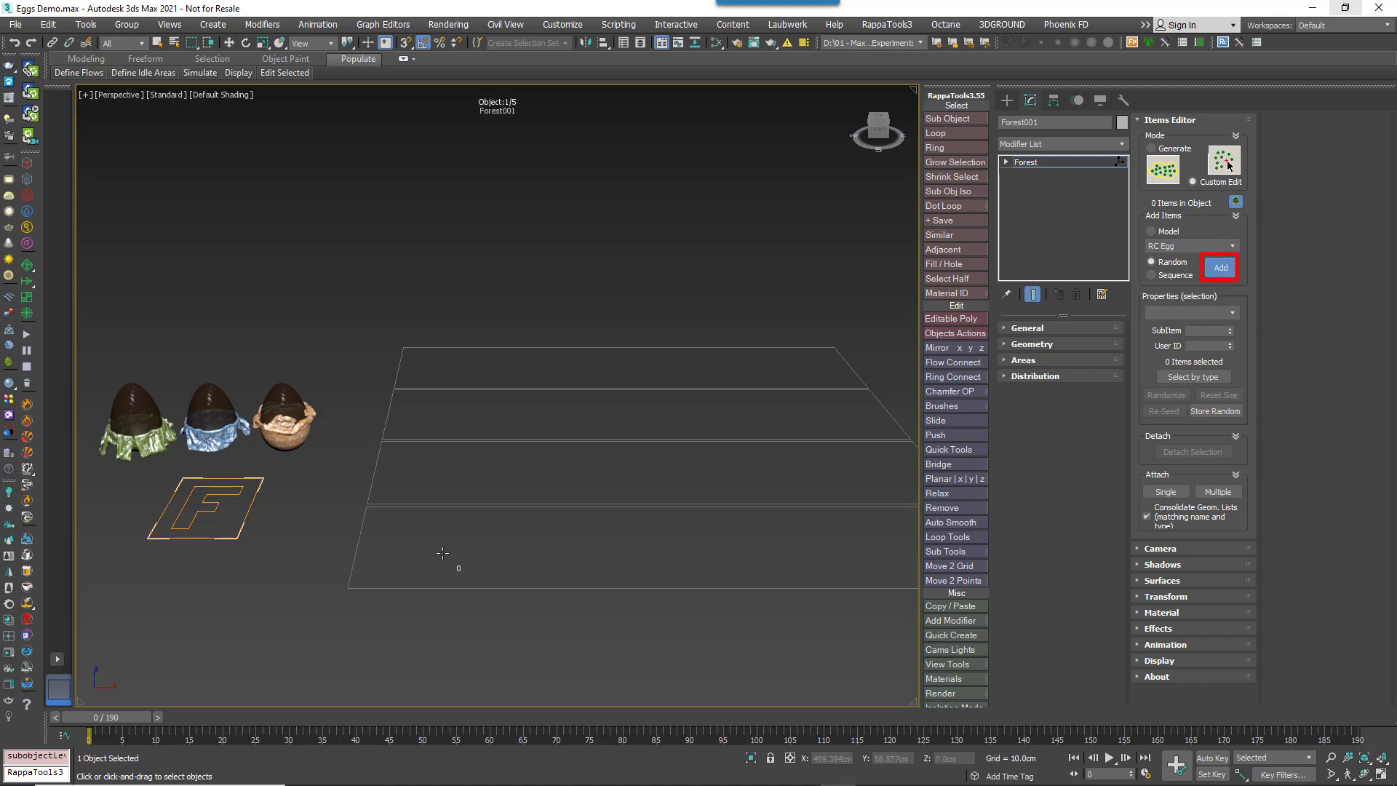
click(1220, 267)
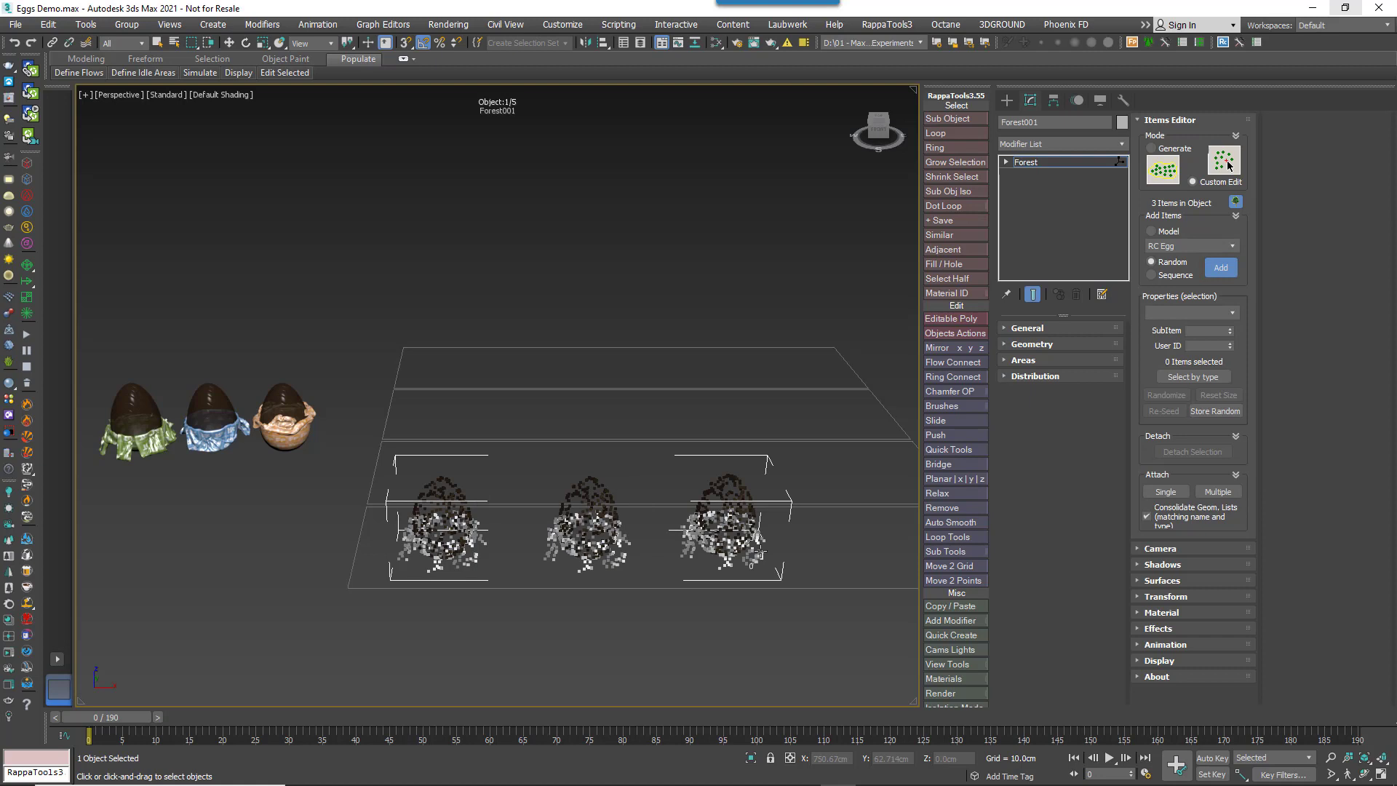
click(1220, 268)
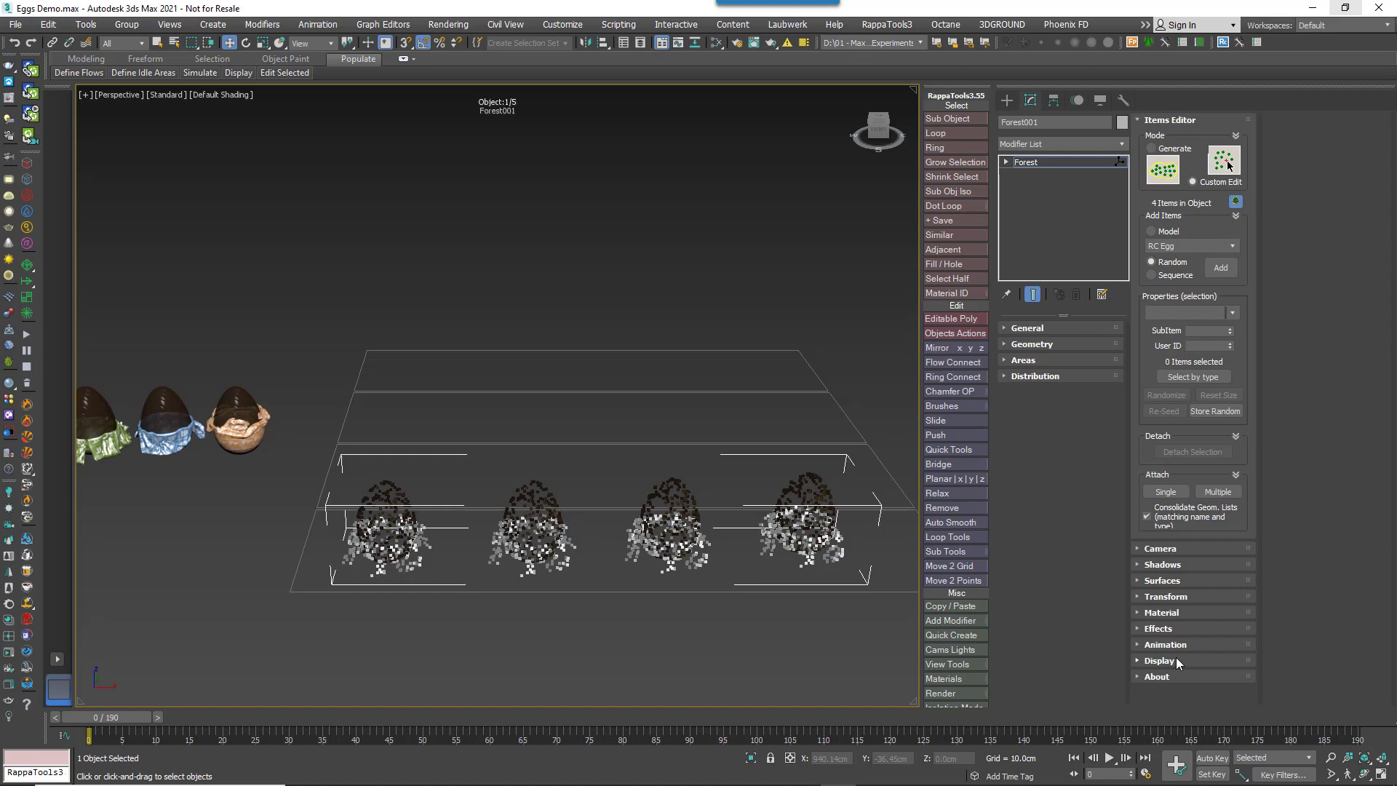
Set Forest001's Display viewport mode to Mesh so the eggs show as full meshes
click(1161, 659)
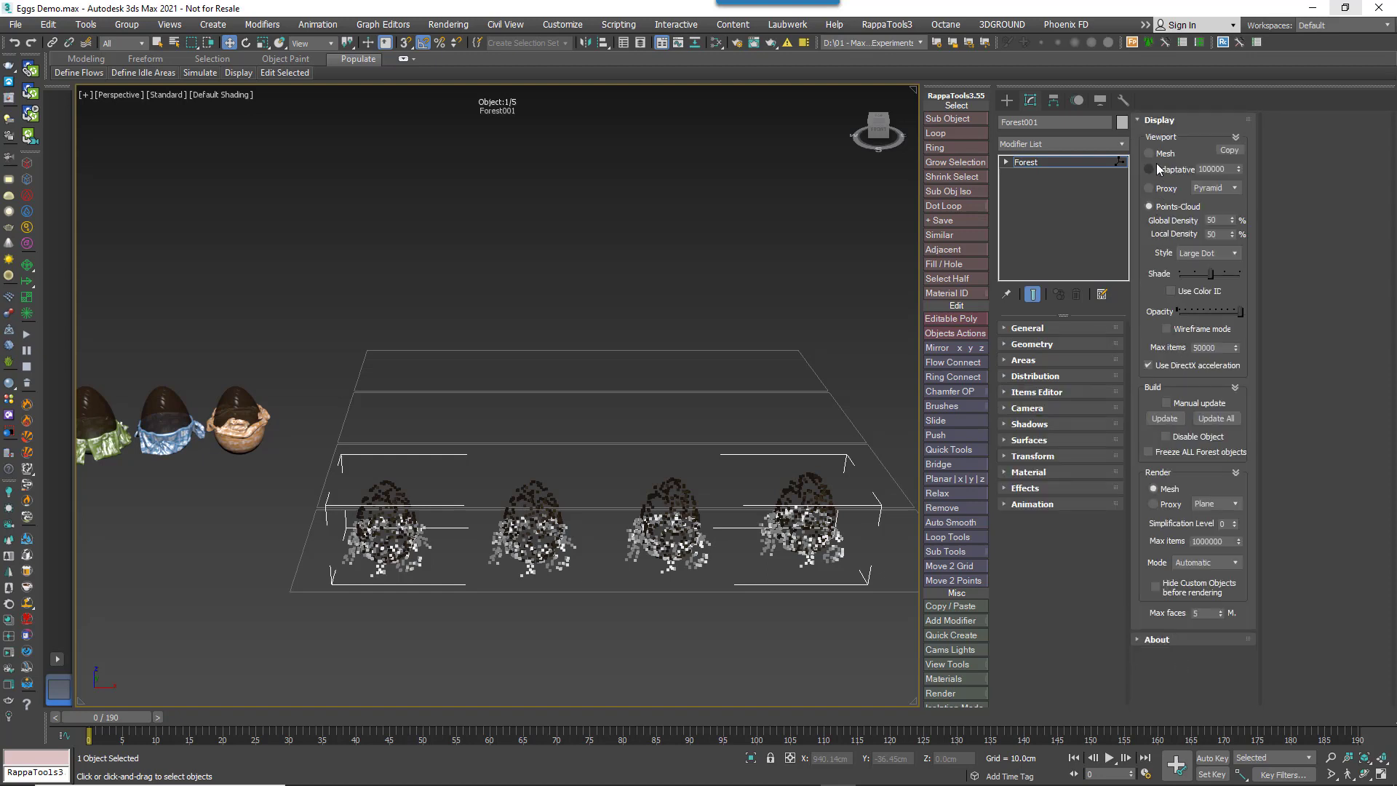
click(1150, 153)
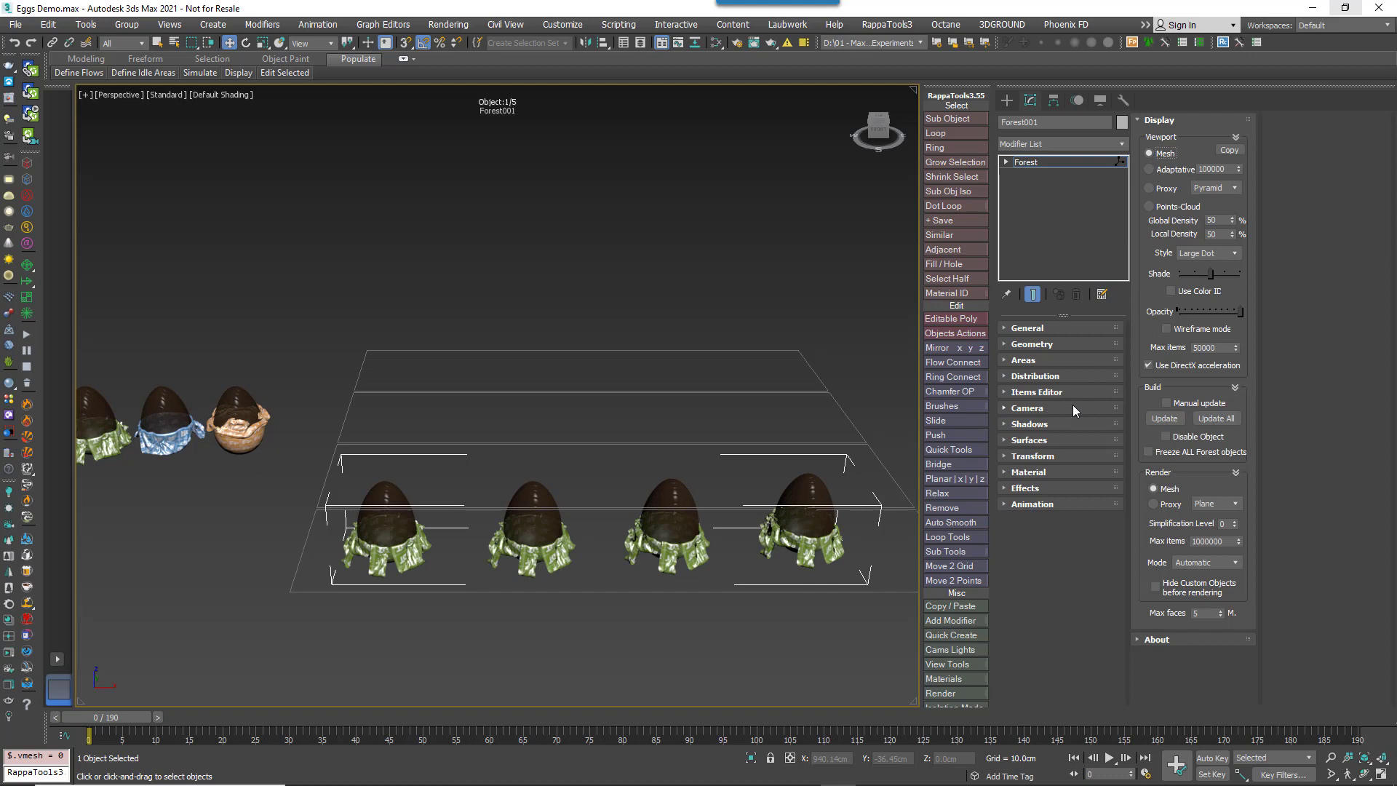
click(1036, 391)
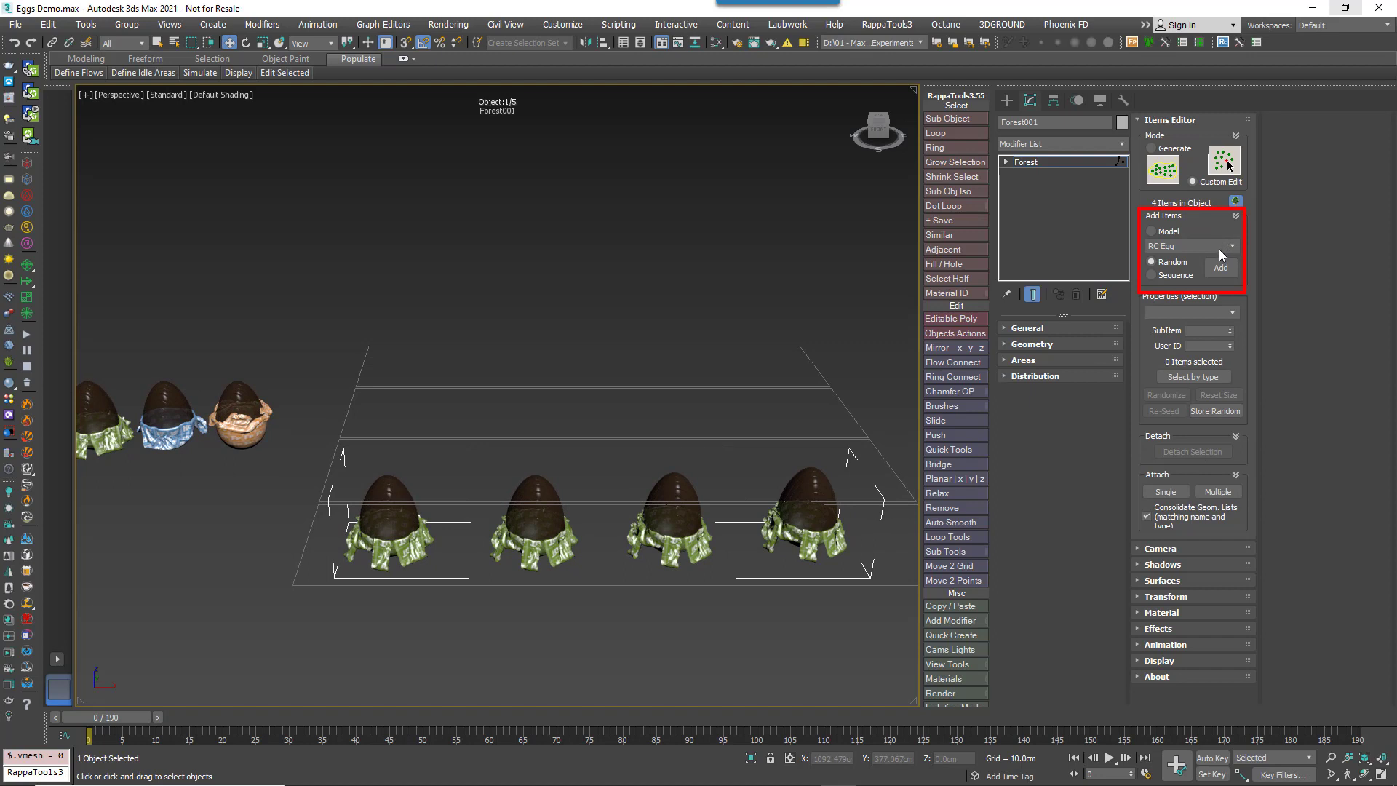
Place eggs on the remaining shelf rows, switching the egg model between rows for sixteen mixed eggs
click(1220, 268)
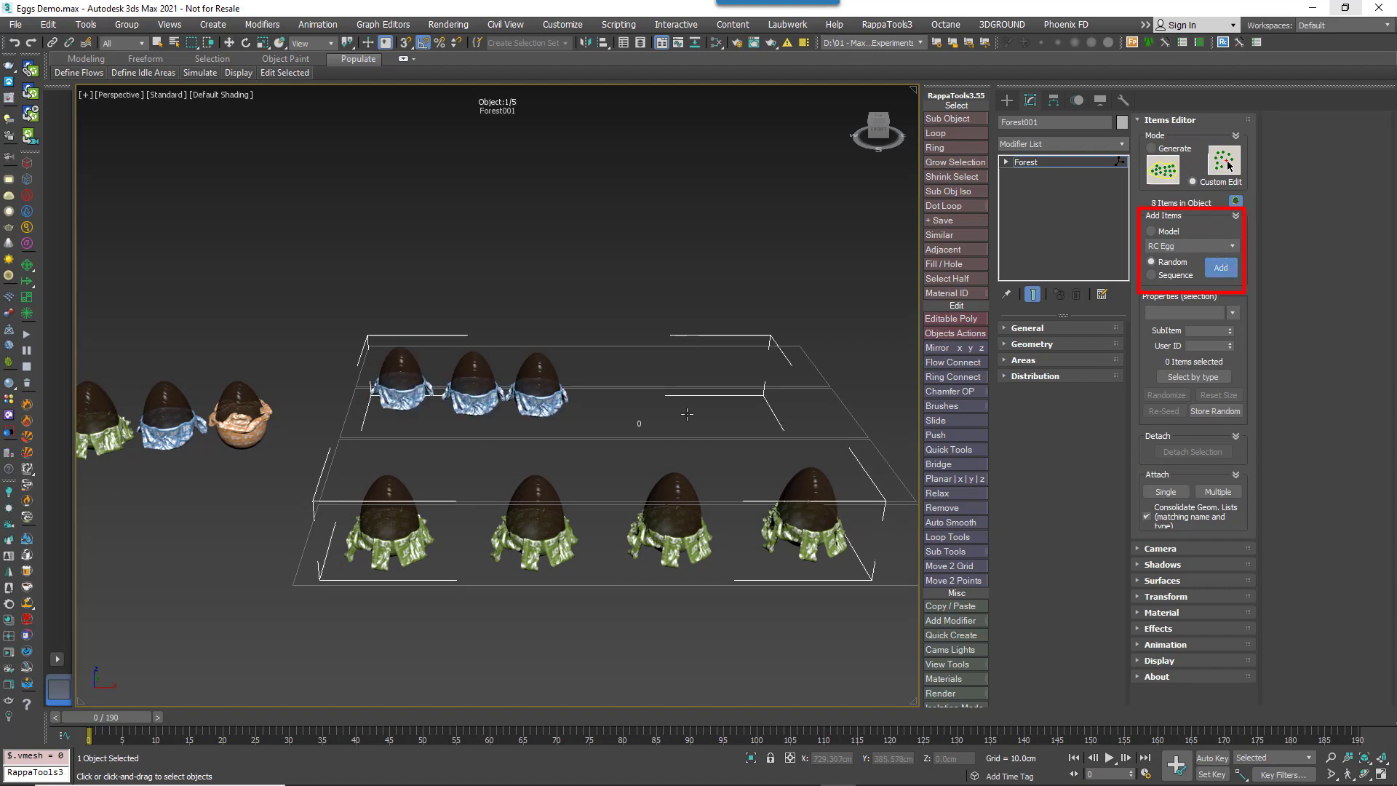
click(1220, 268)
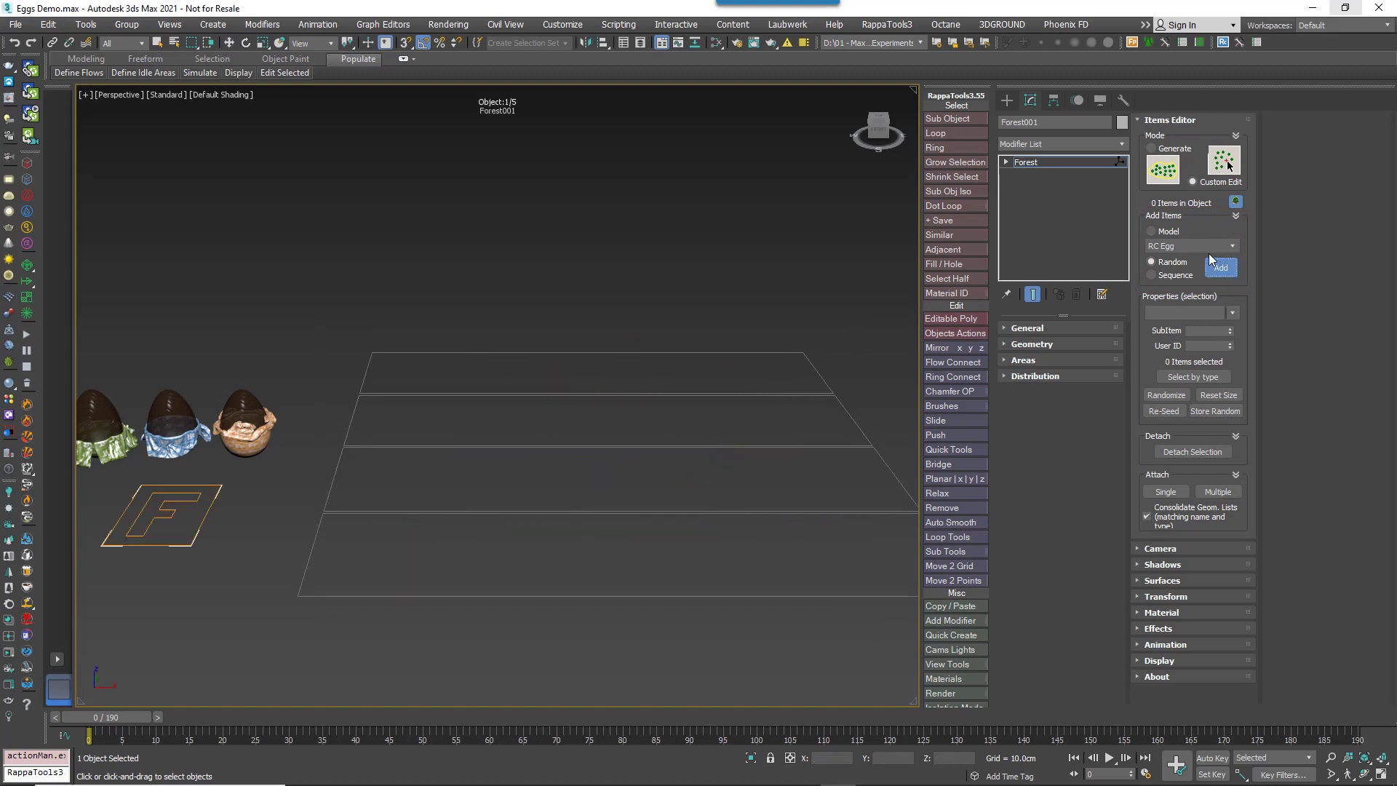
click(1233, 246)
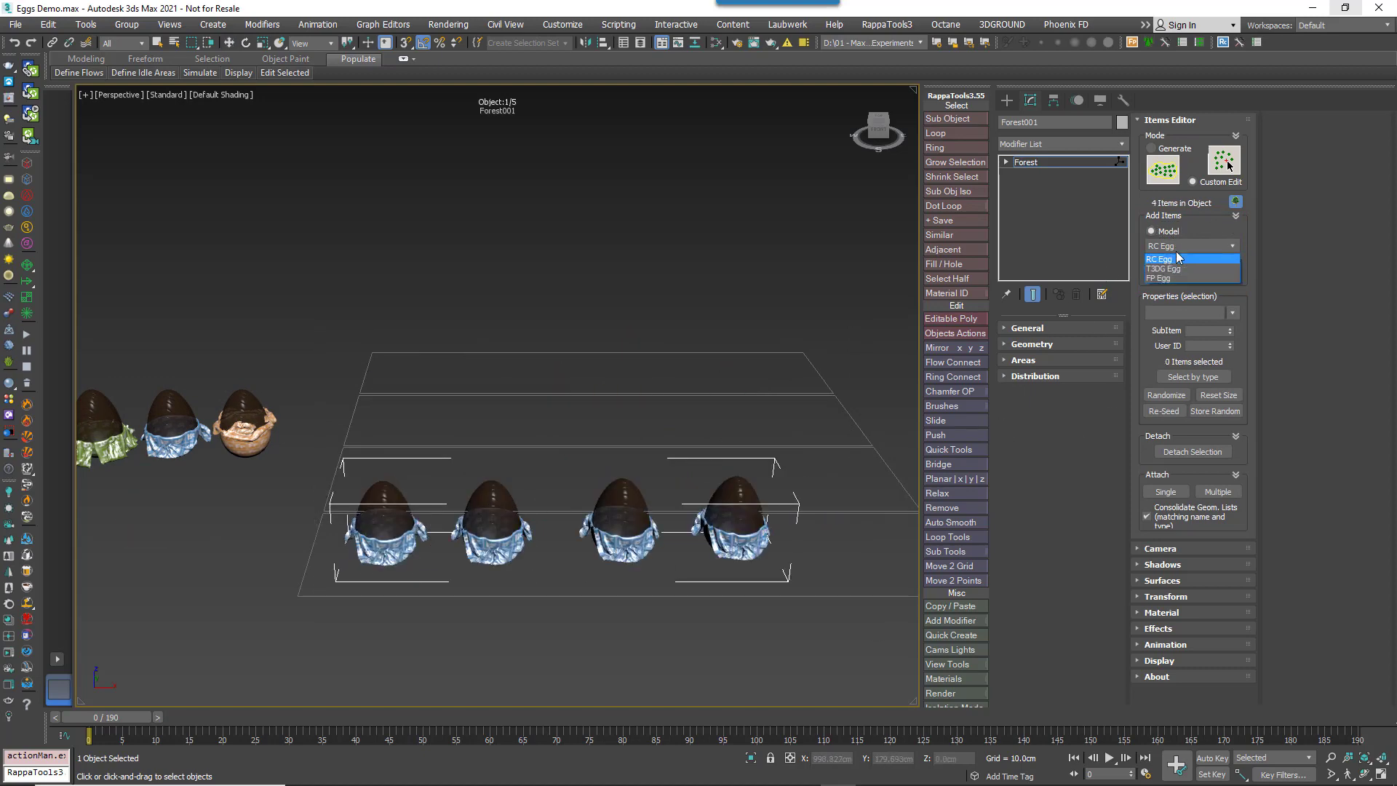
click(1163, 268)
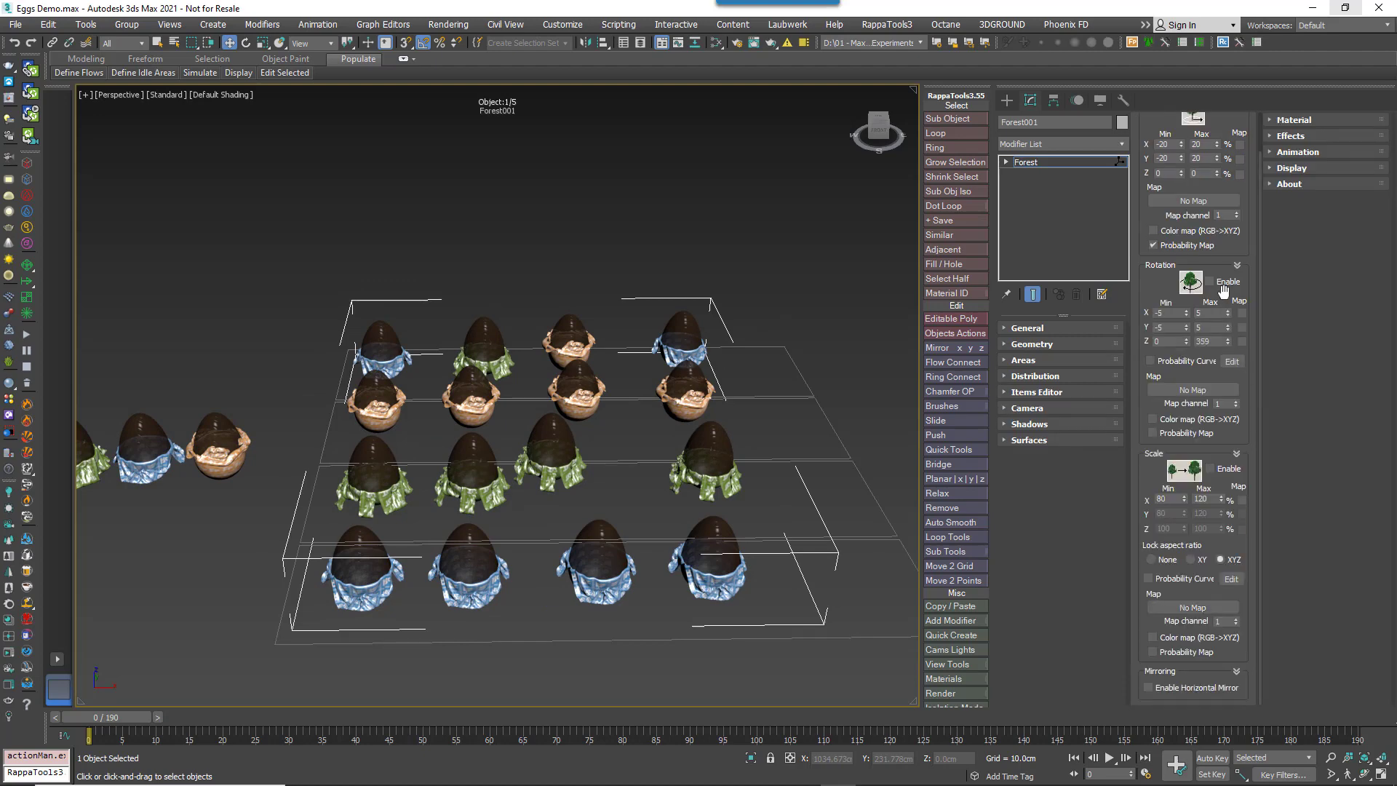
Enable random Rotation (Z 0–359) and Scale (80–120%) for Forest001's custom egg items
click(1210, 469)
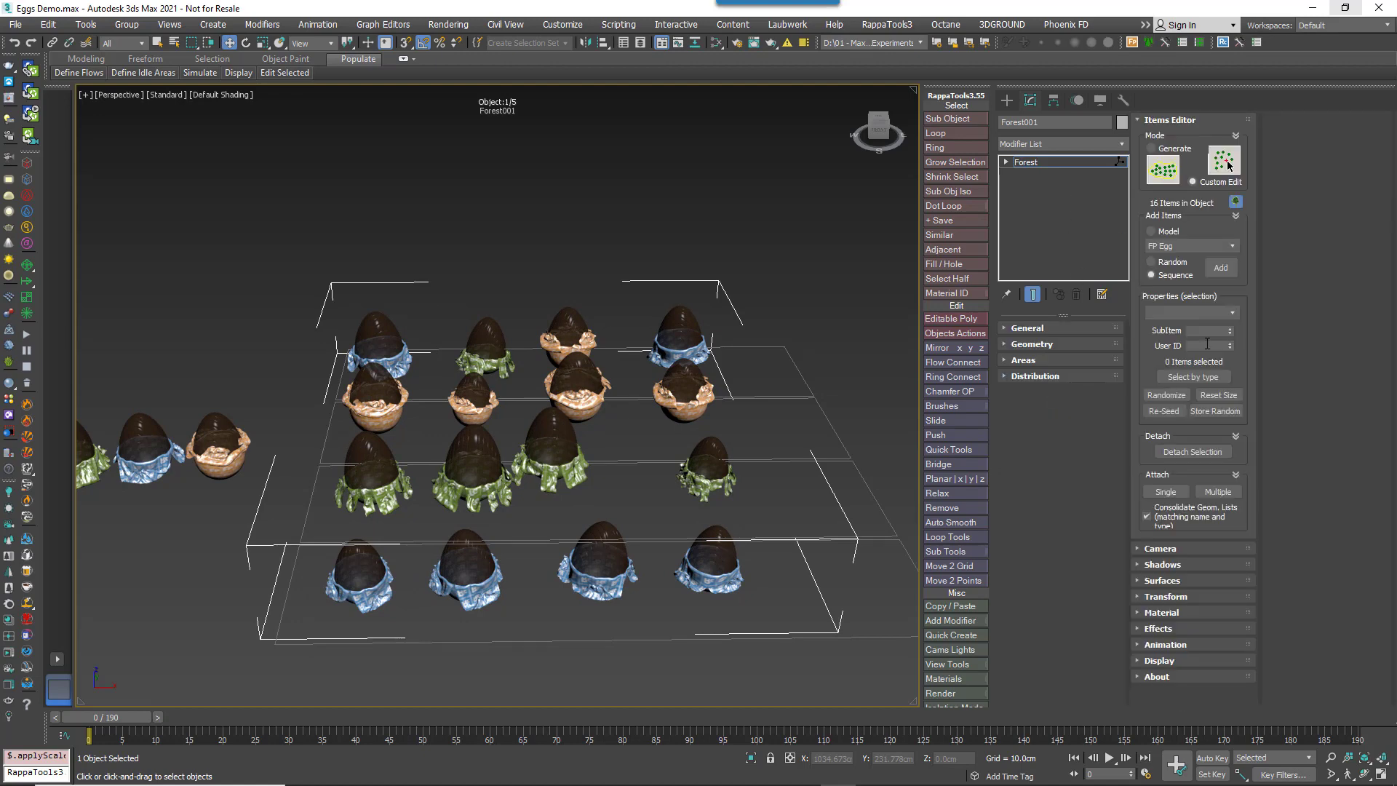
click(713, 562)
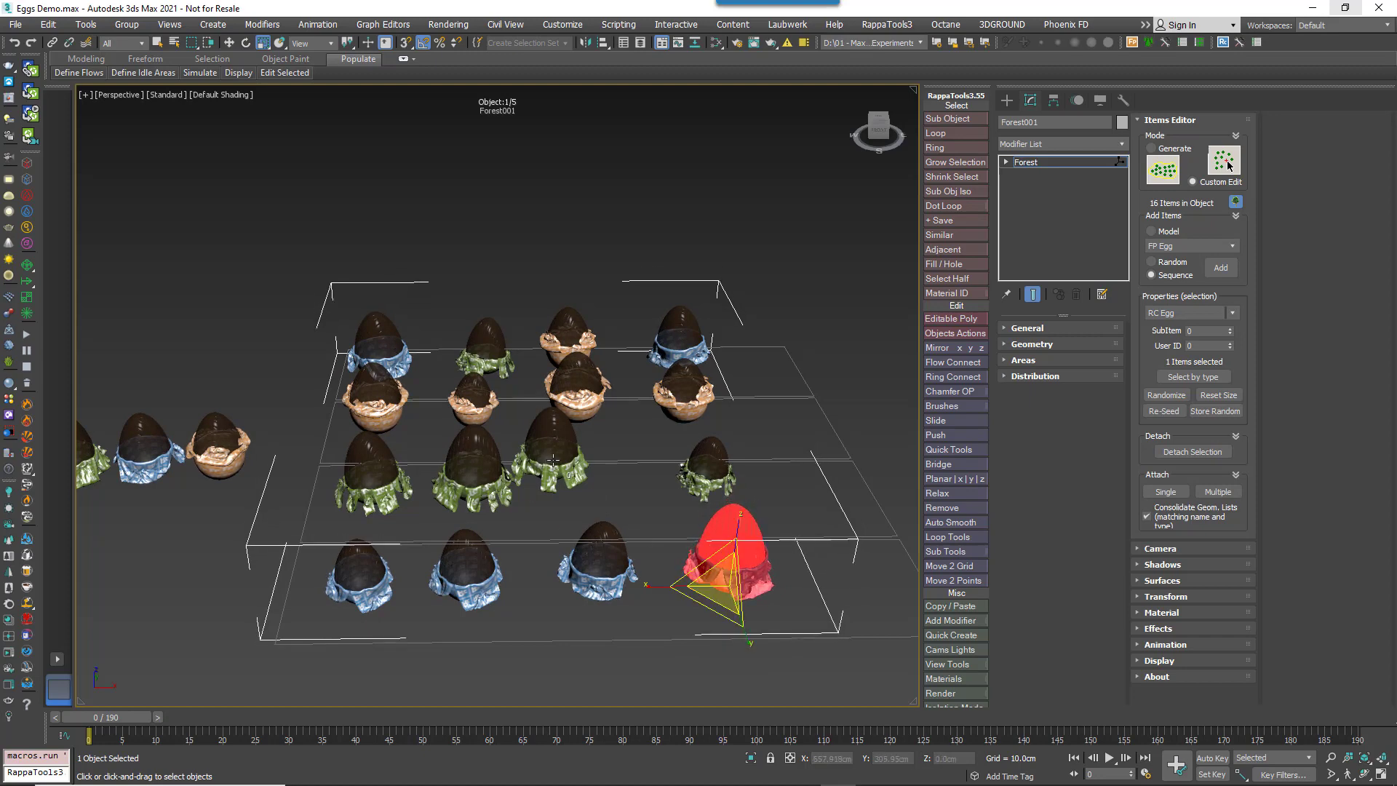
Make one middle-row egg an RC Egg and change all four front-row eggs to PP Egg baskets
drag(731, 571, 580, 463)
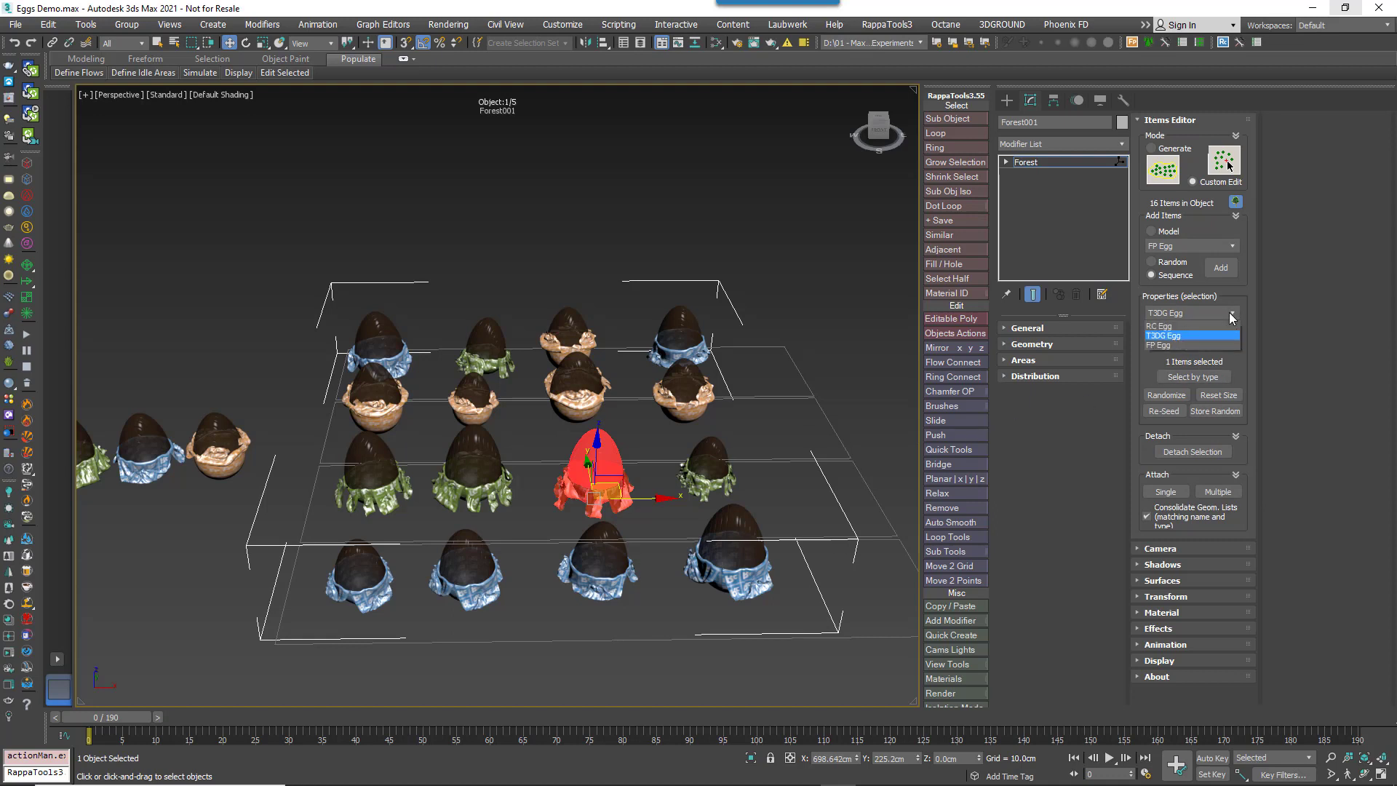
click(1189, 325)
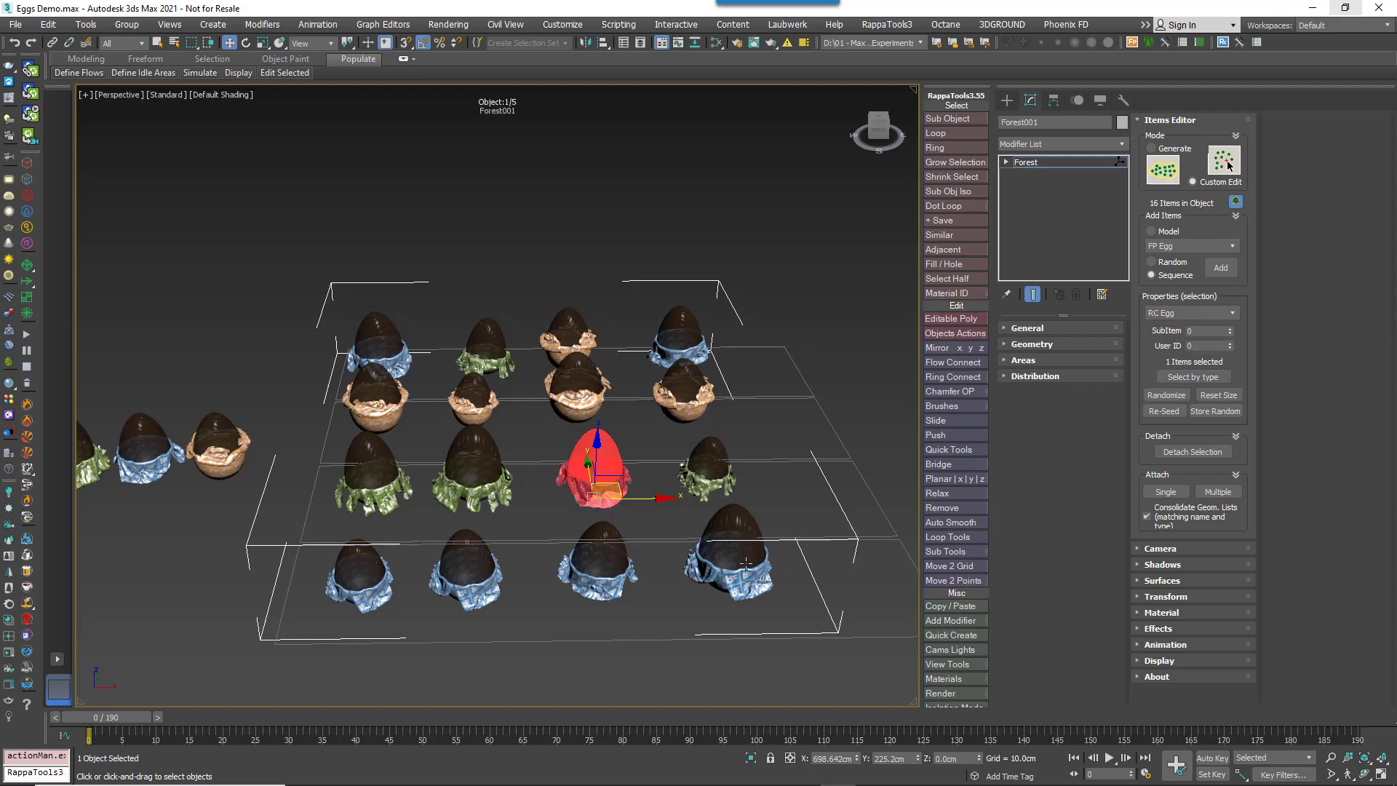
drag(597, 467, 735, 549)
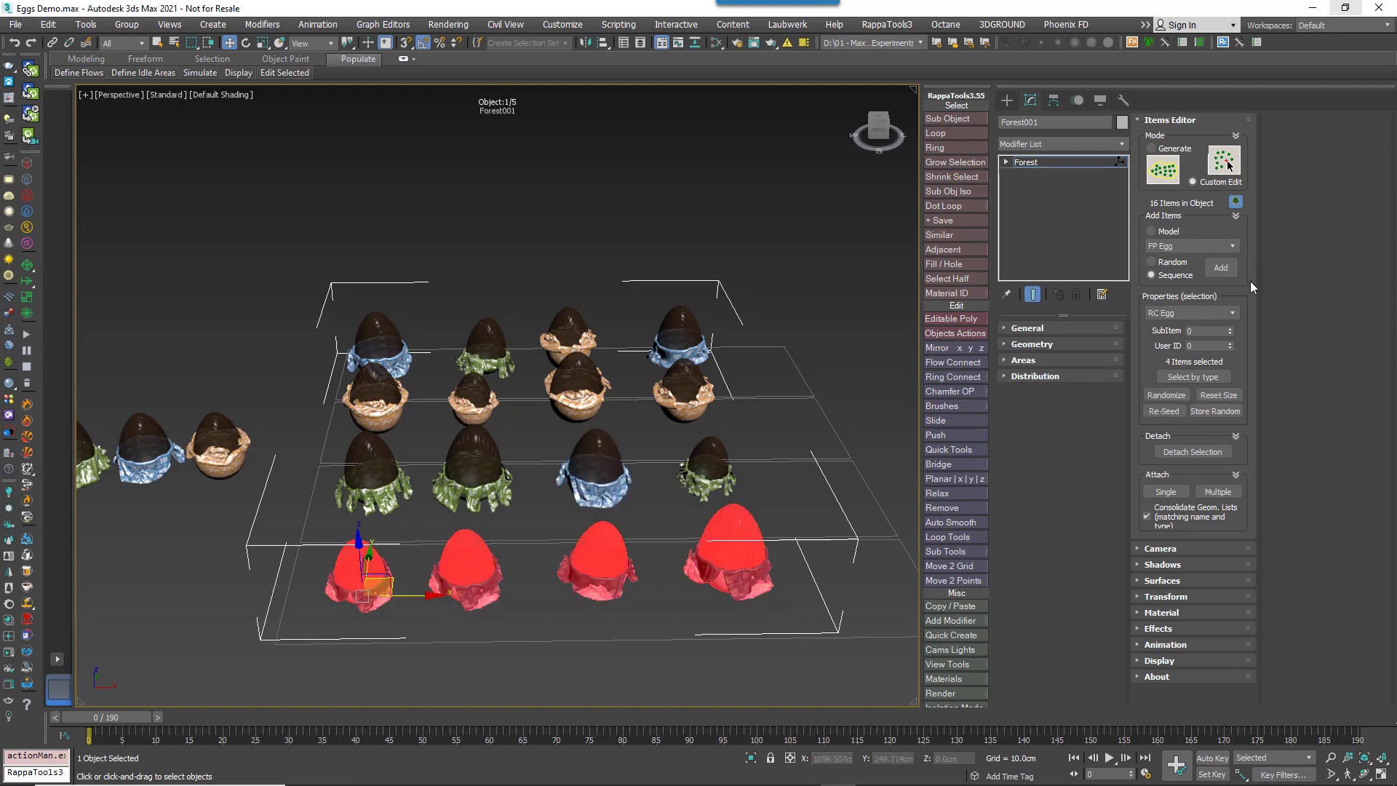
click(1233, 313)
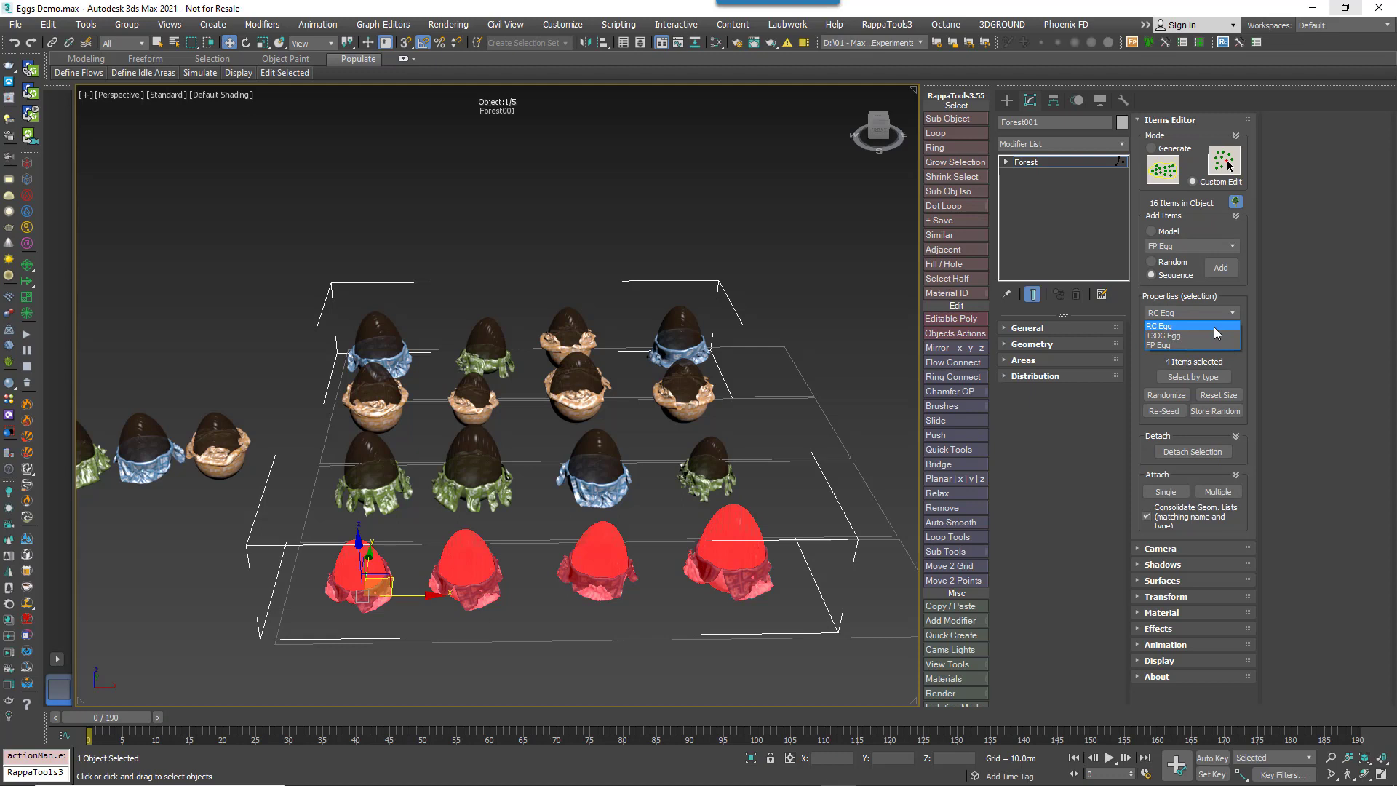
click(1188, 345)
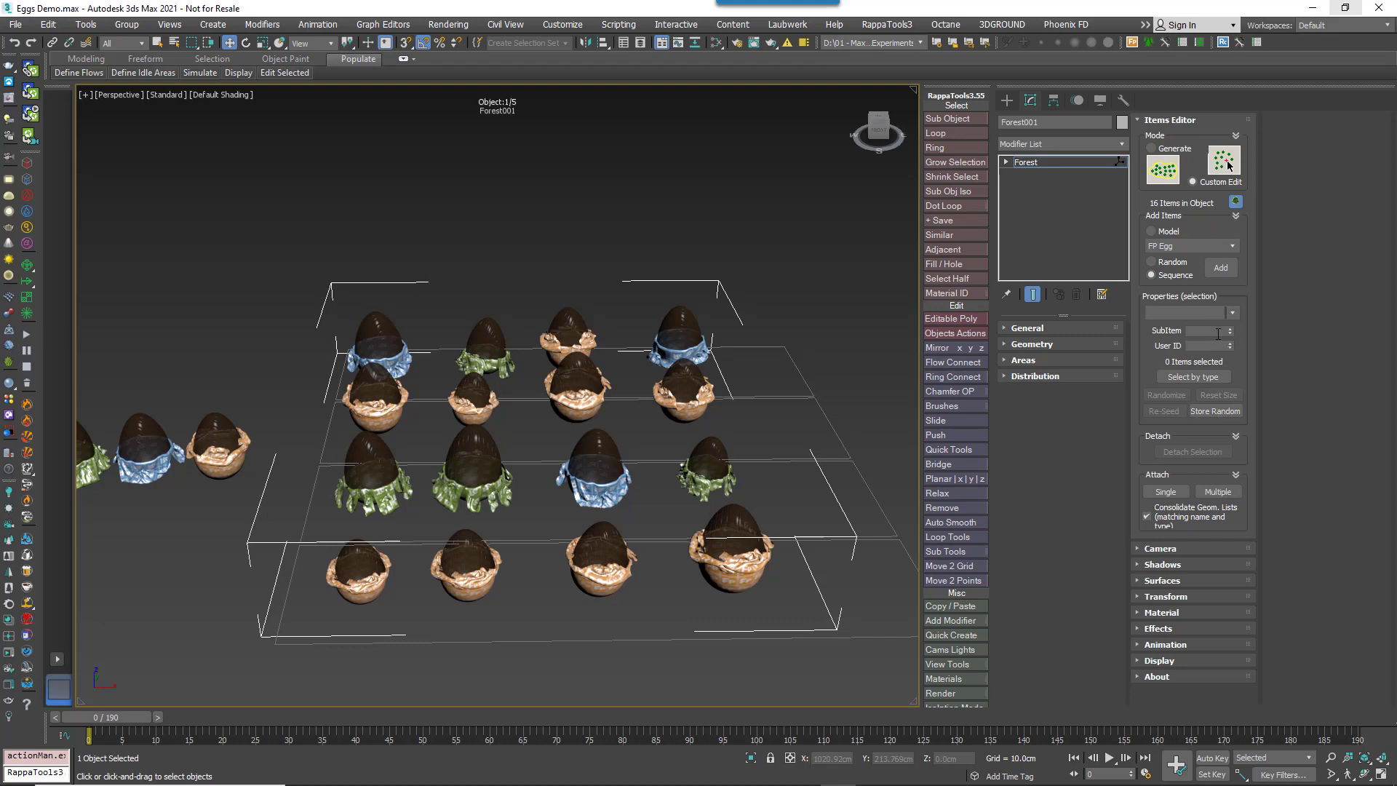
Randomize all egg items, re-seed, and store the random transforms into the sixteen eggs
click(731, 553)
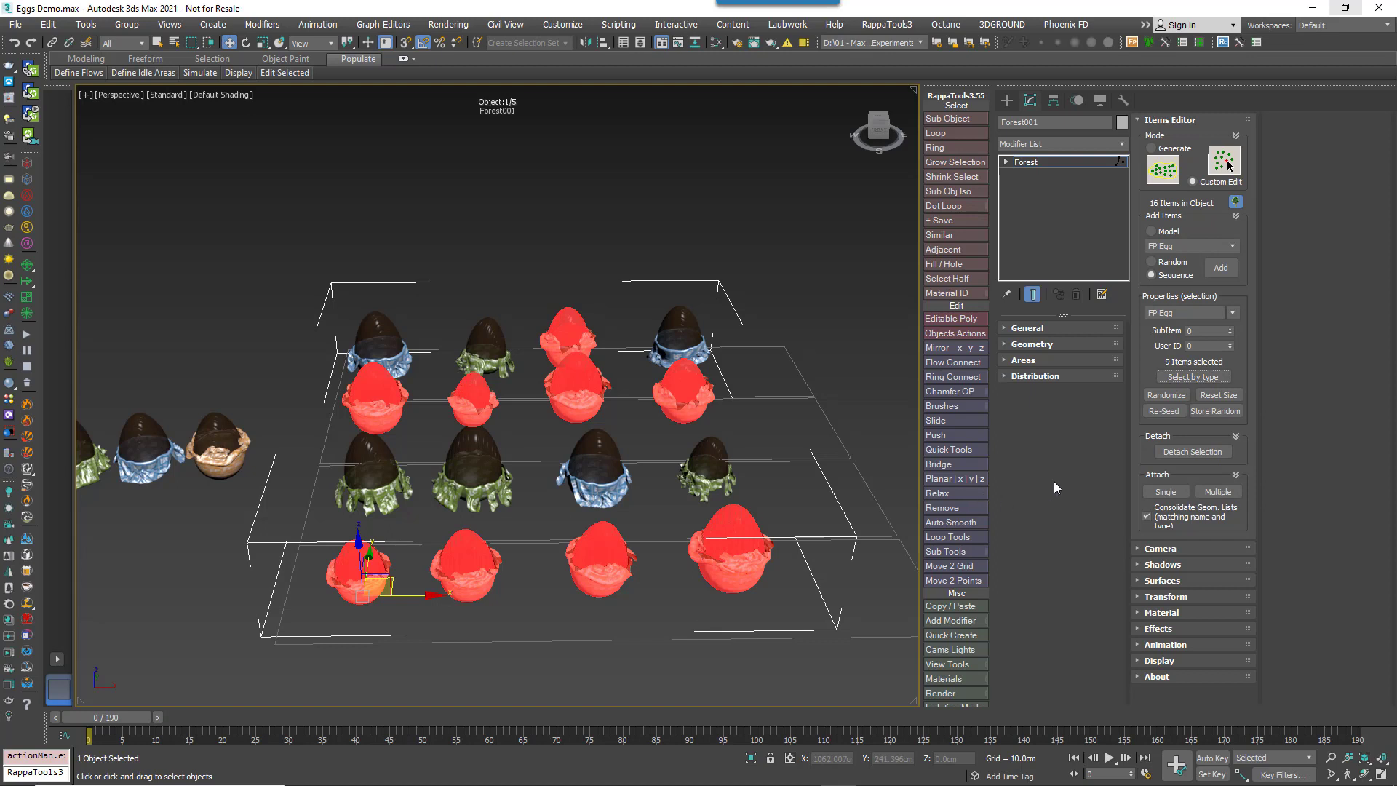
click(1166, 394)
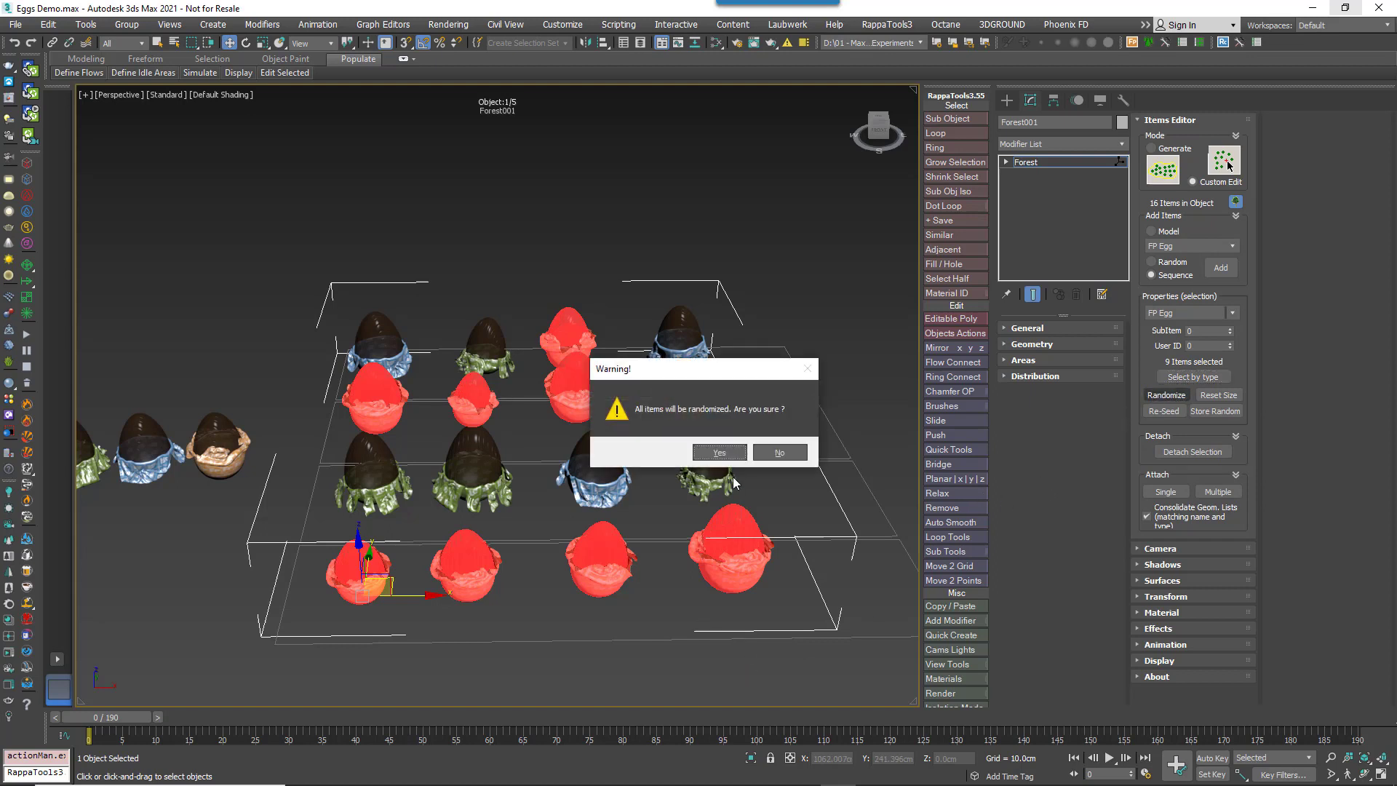
click(717, 451)
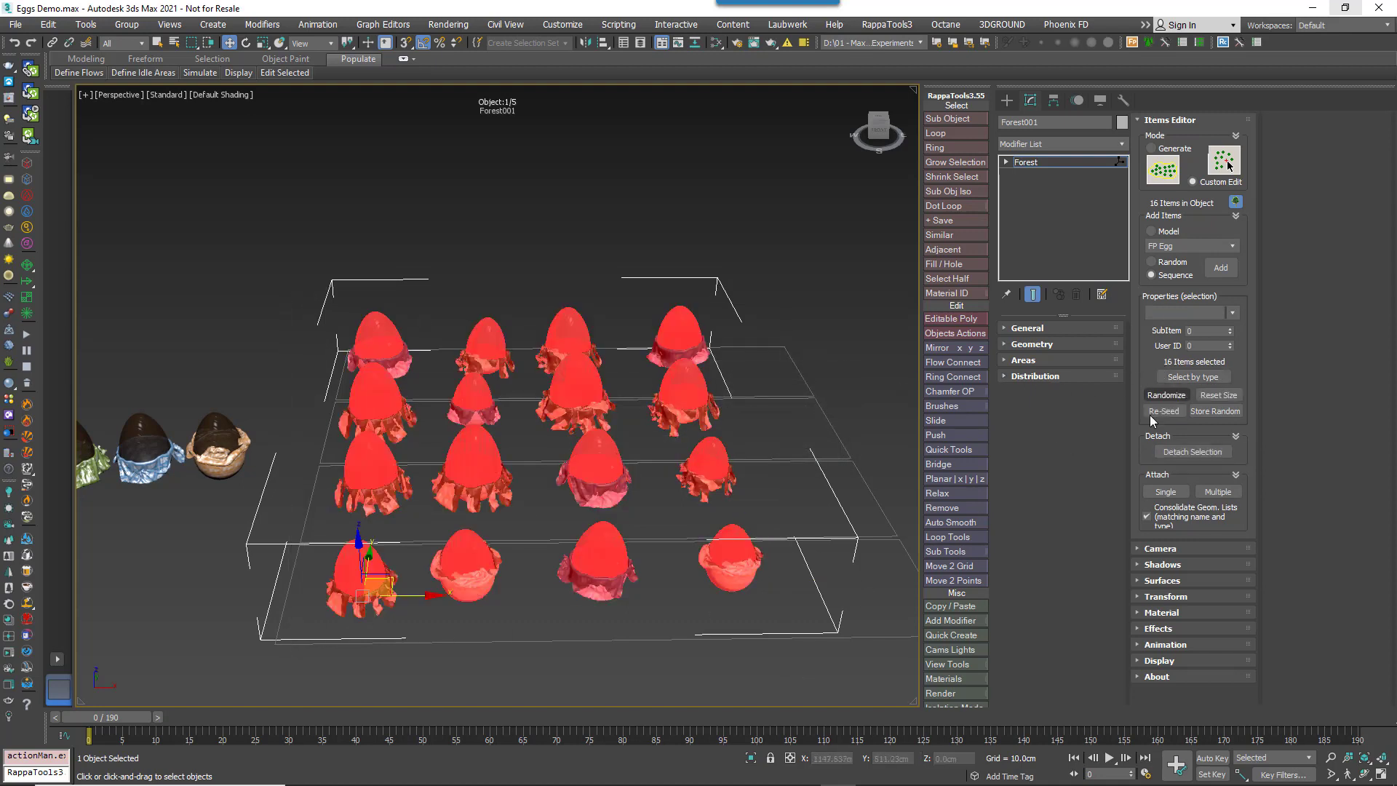
click(1163, 410)
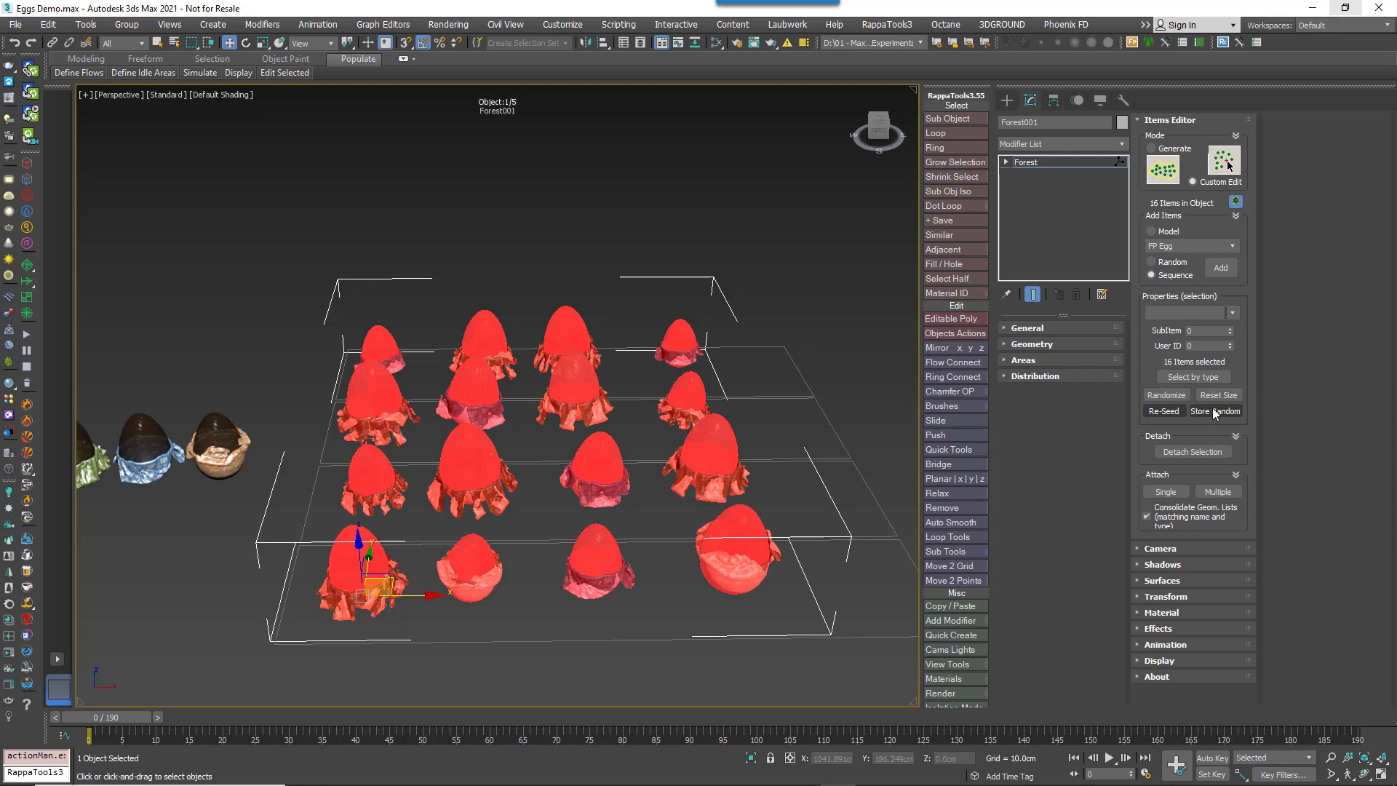
click(1218, 395)
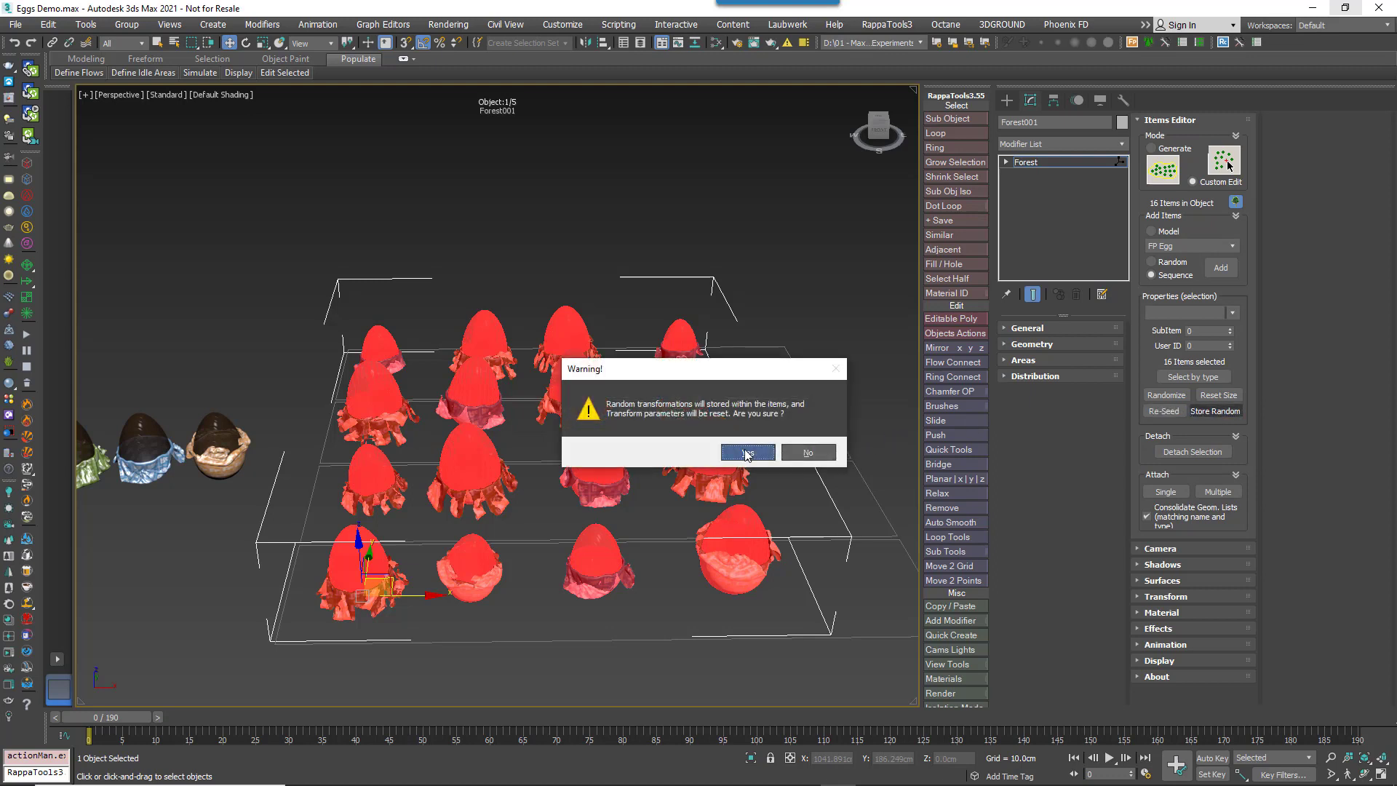
click(747, 451)
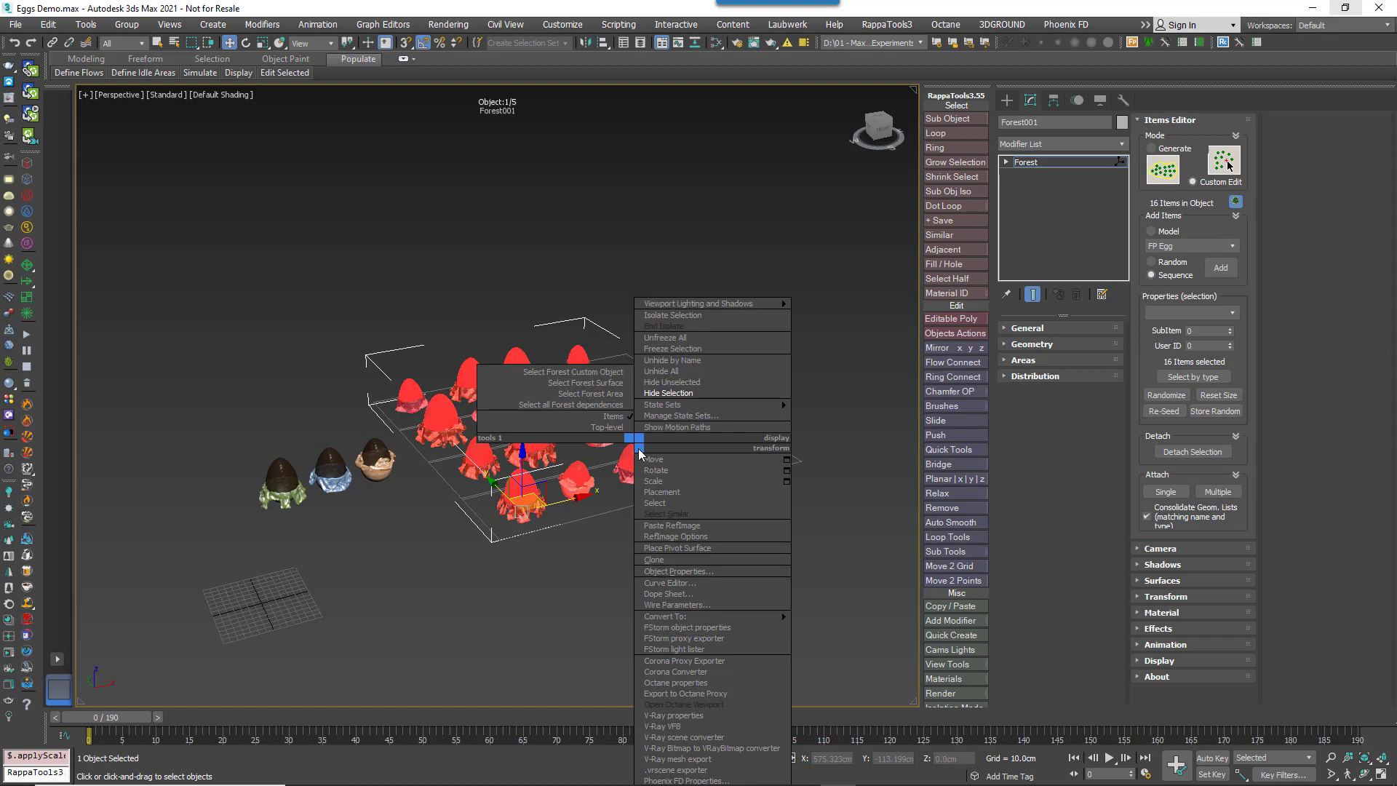
Unhide All from the quad menu, confirming Yes, to show the four-tier shelf with the eggs
click(662, 372)
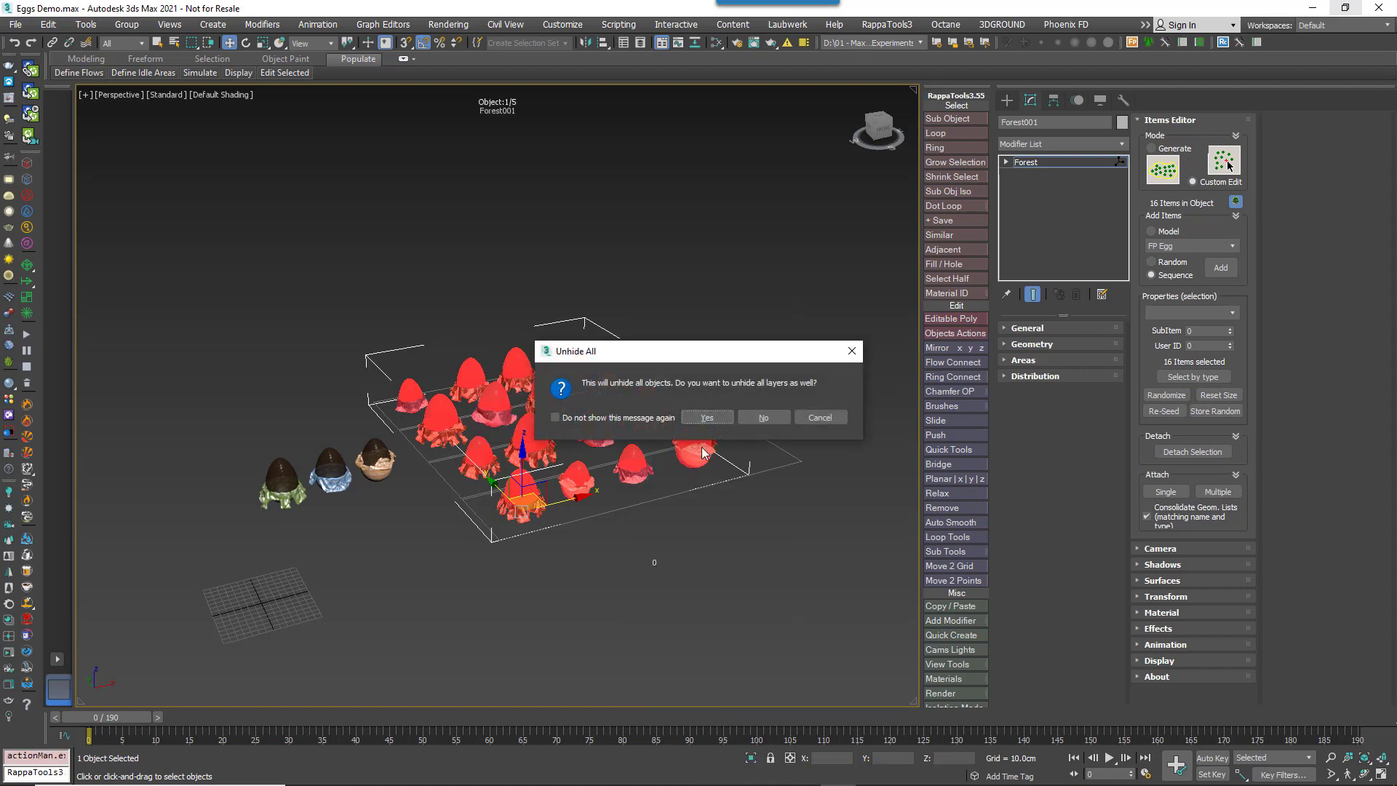
click(708, 418)
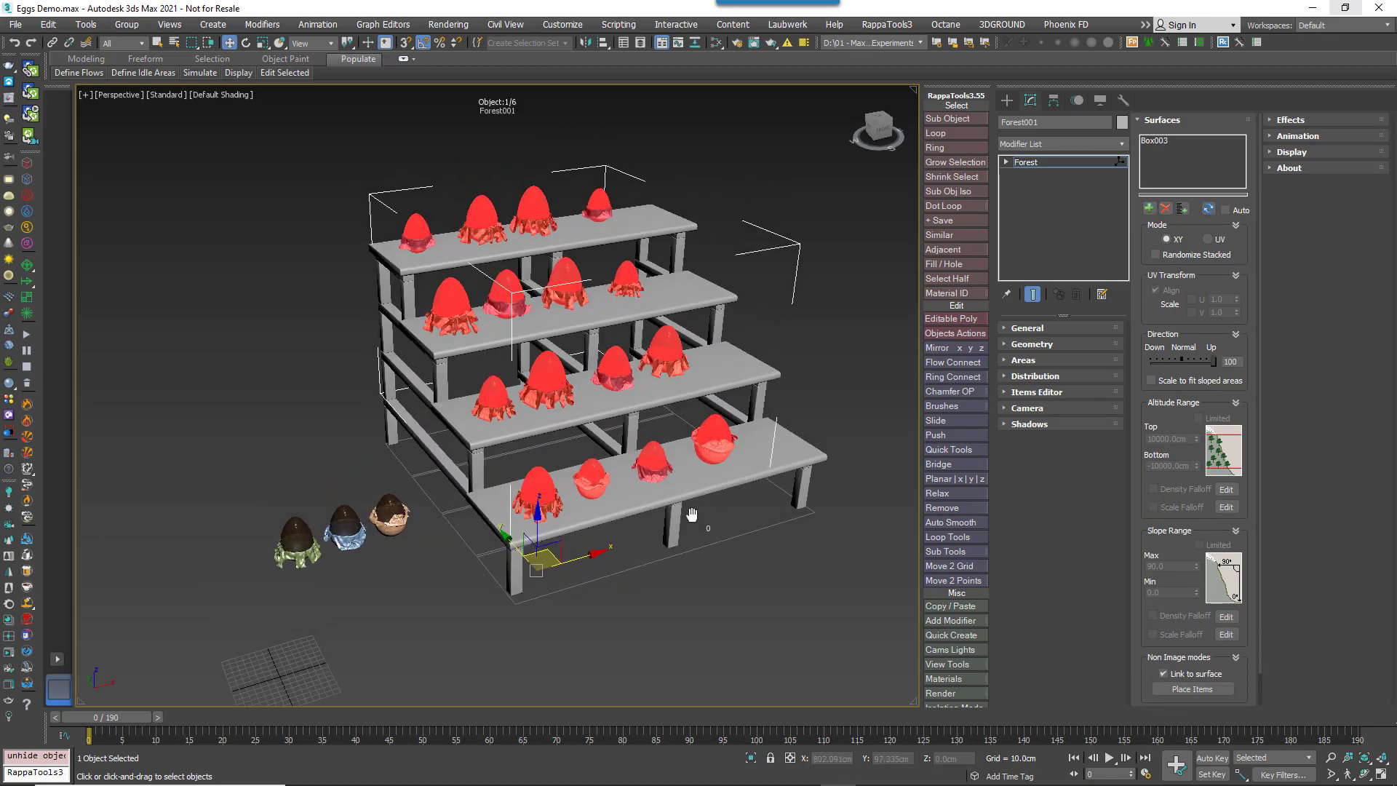
Place the sixteen wrapped eggs onto the shelf surfaces and pick a second-row egg for editing
drag(696, 517, 681, 530)
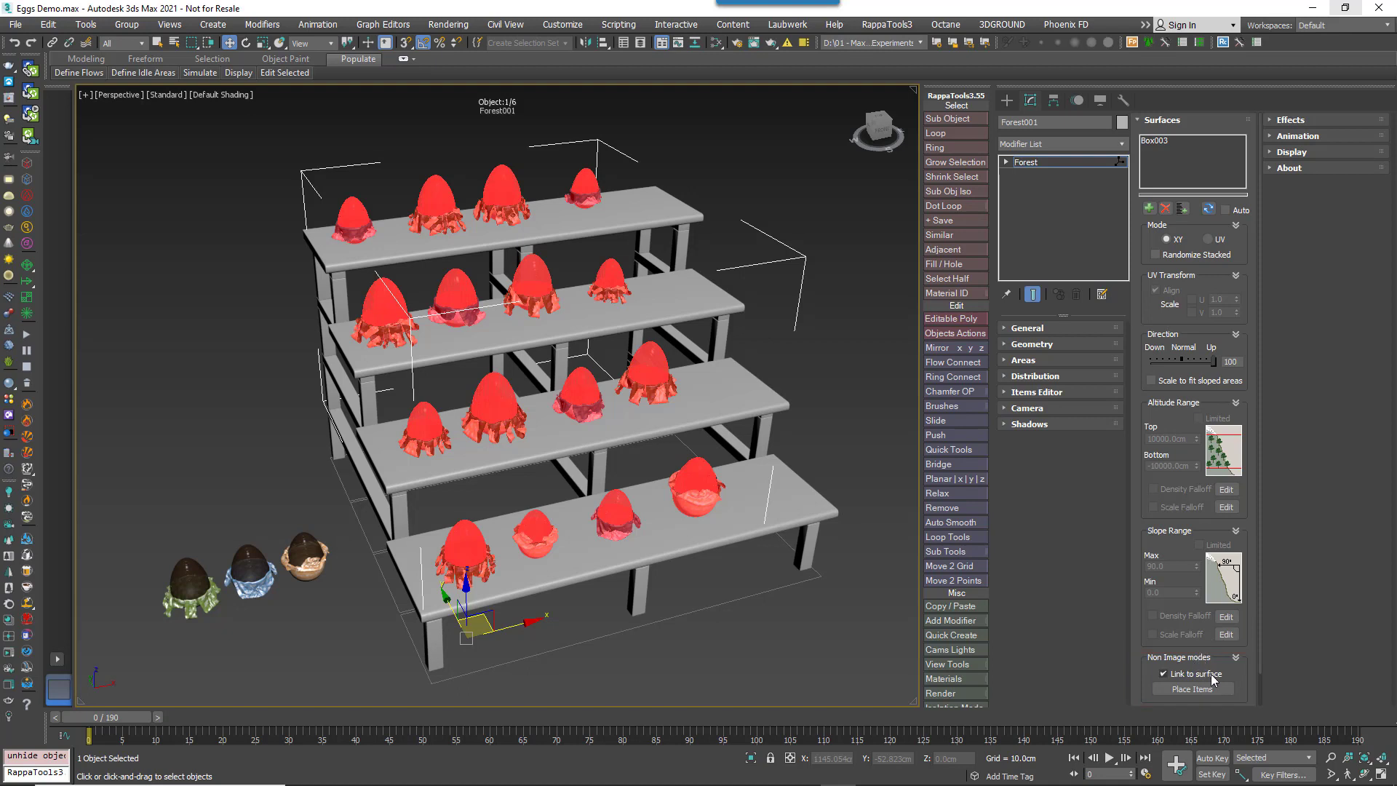
mouse_move(1215, 680)
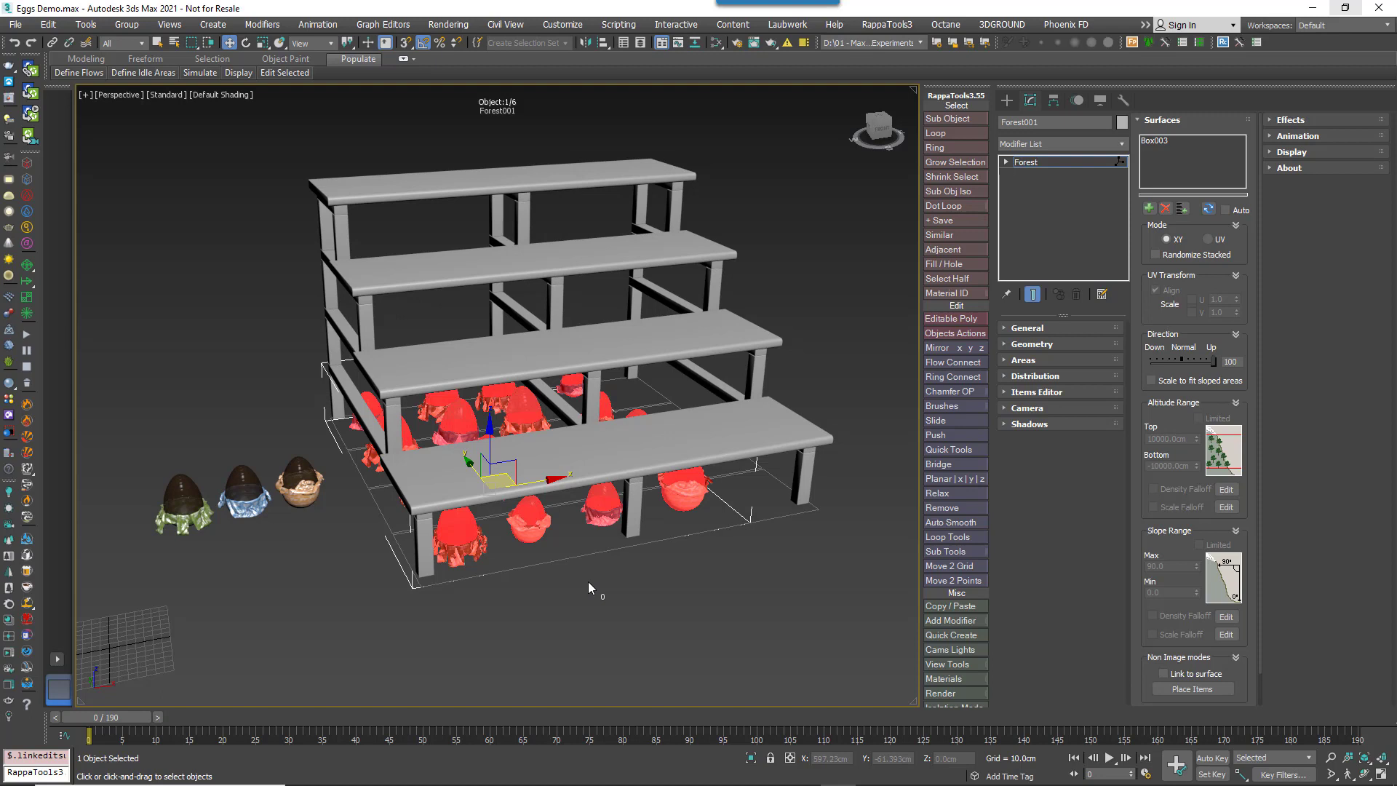
mouse_move(597, 588)
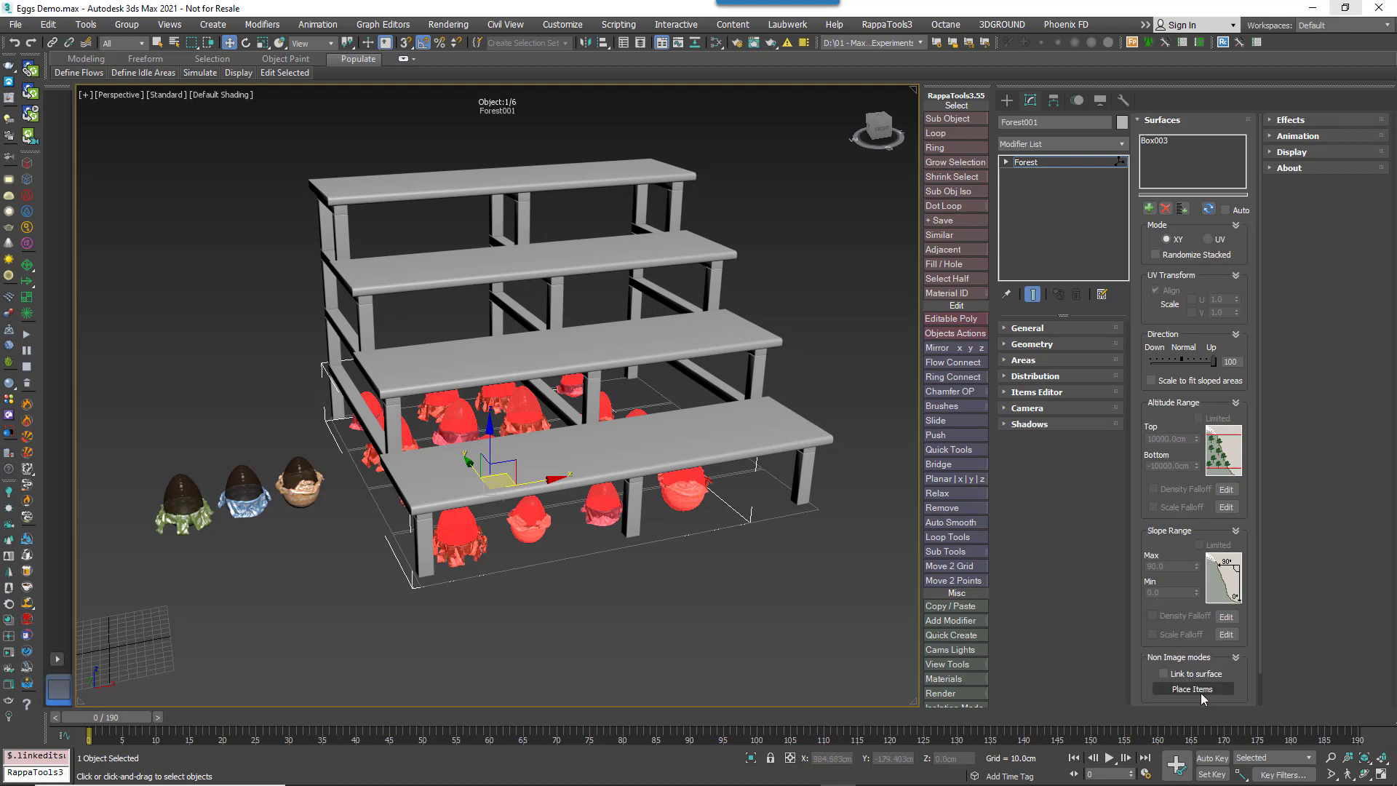
click(1193, 689)
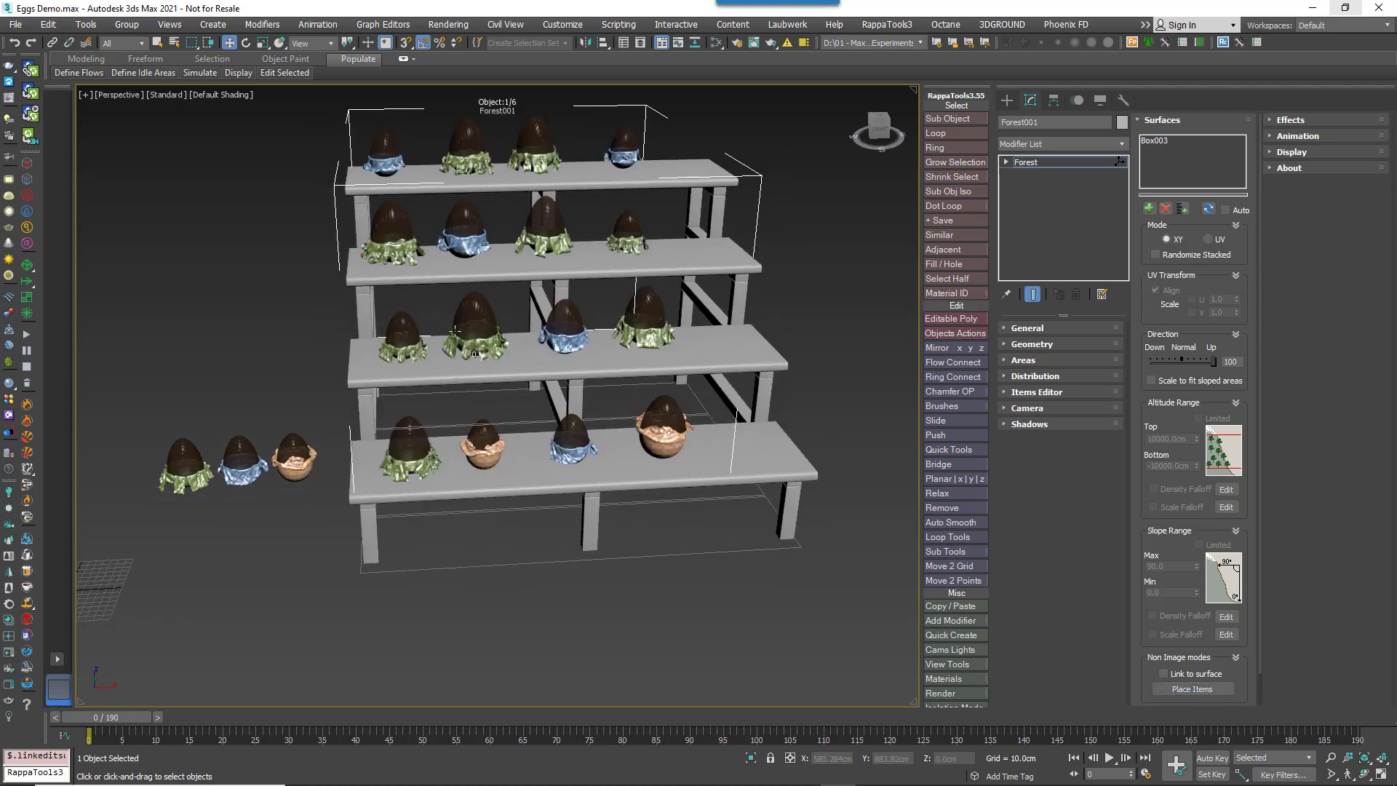
click(458, 330)
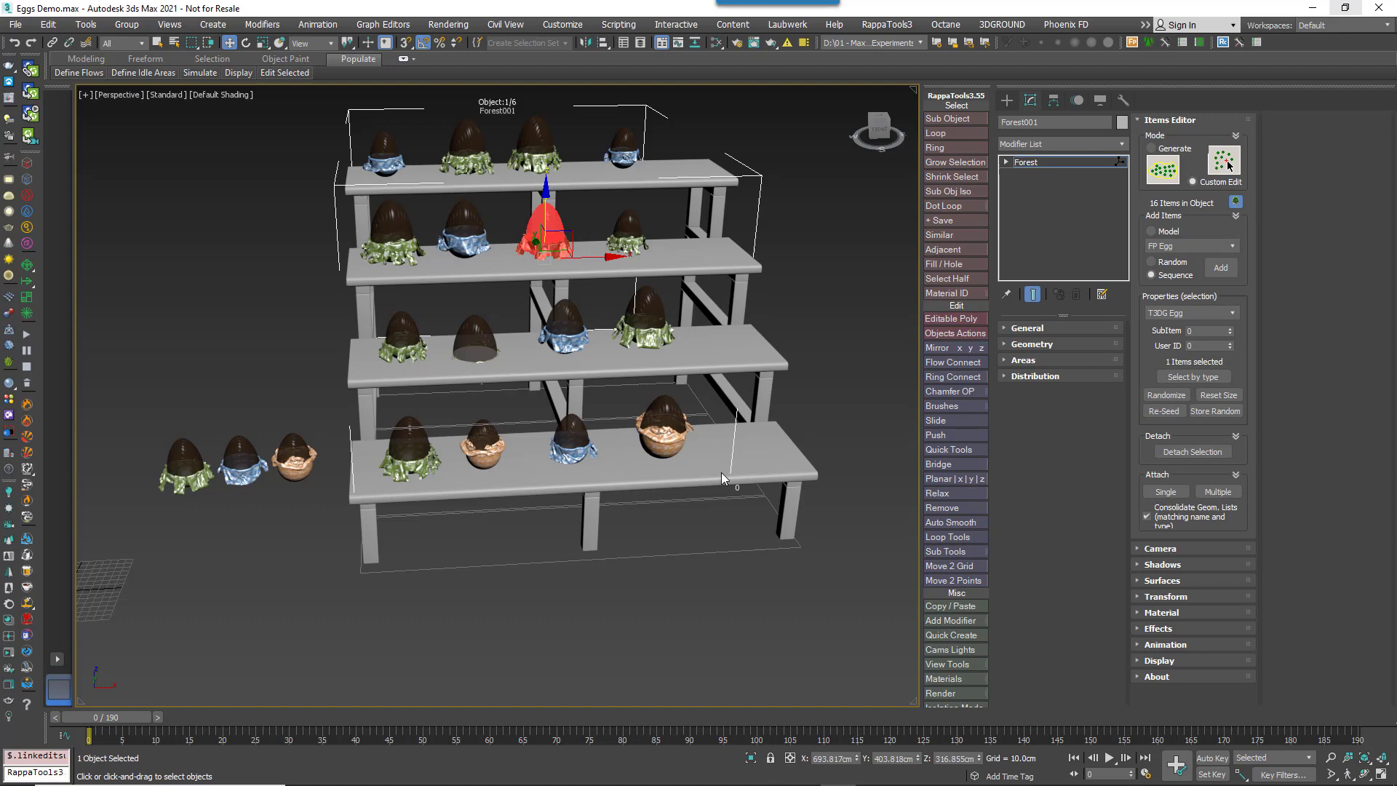
Detach the second-shelf eggs into Forest005, then attach Forest005 back into Forest001 for sixteen eggs
drag(722, 479, 202, 537)
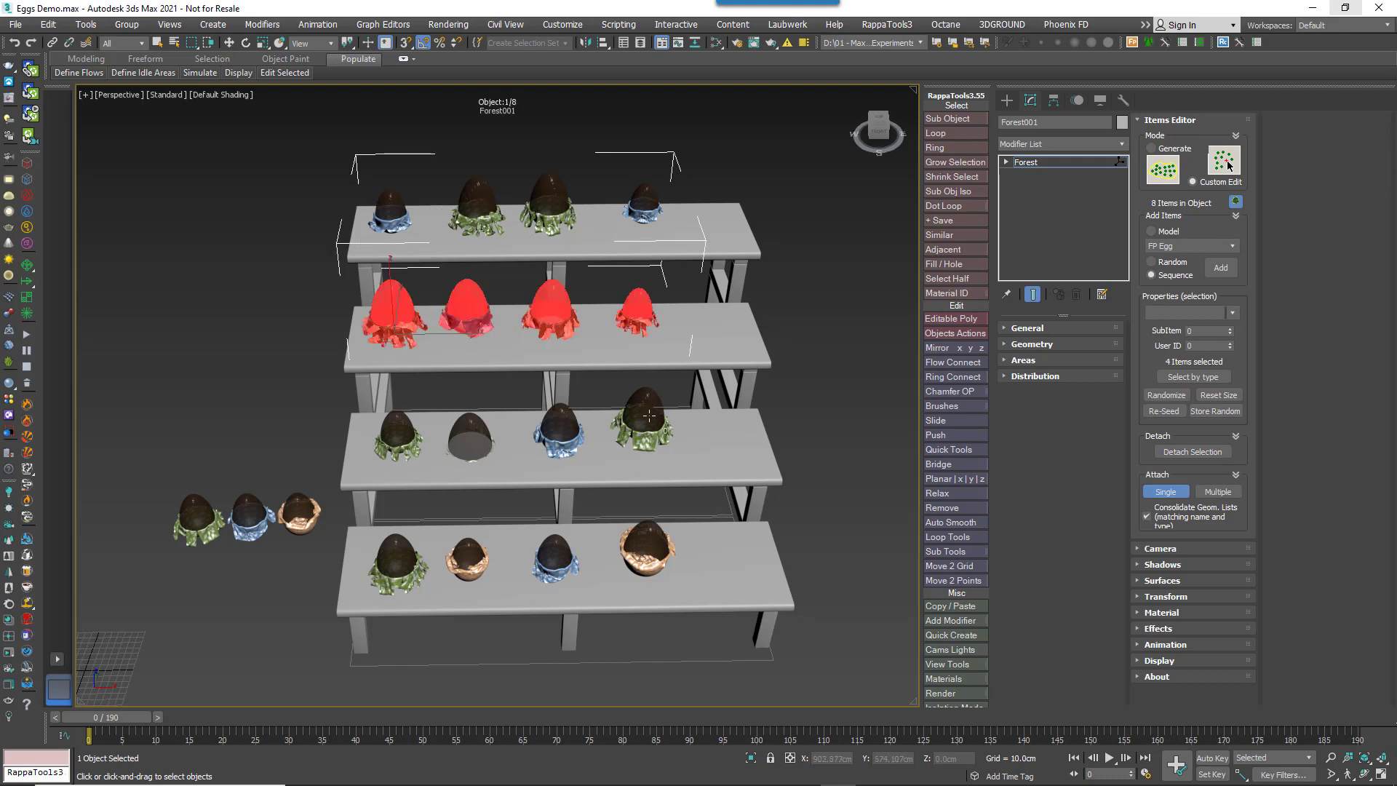
click(1193, 475)
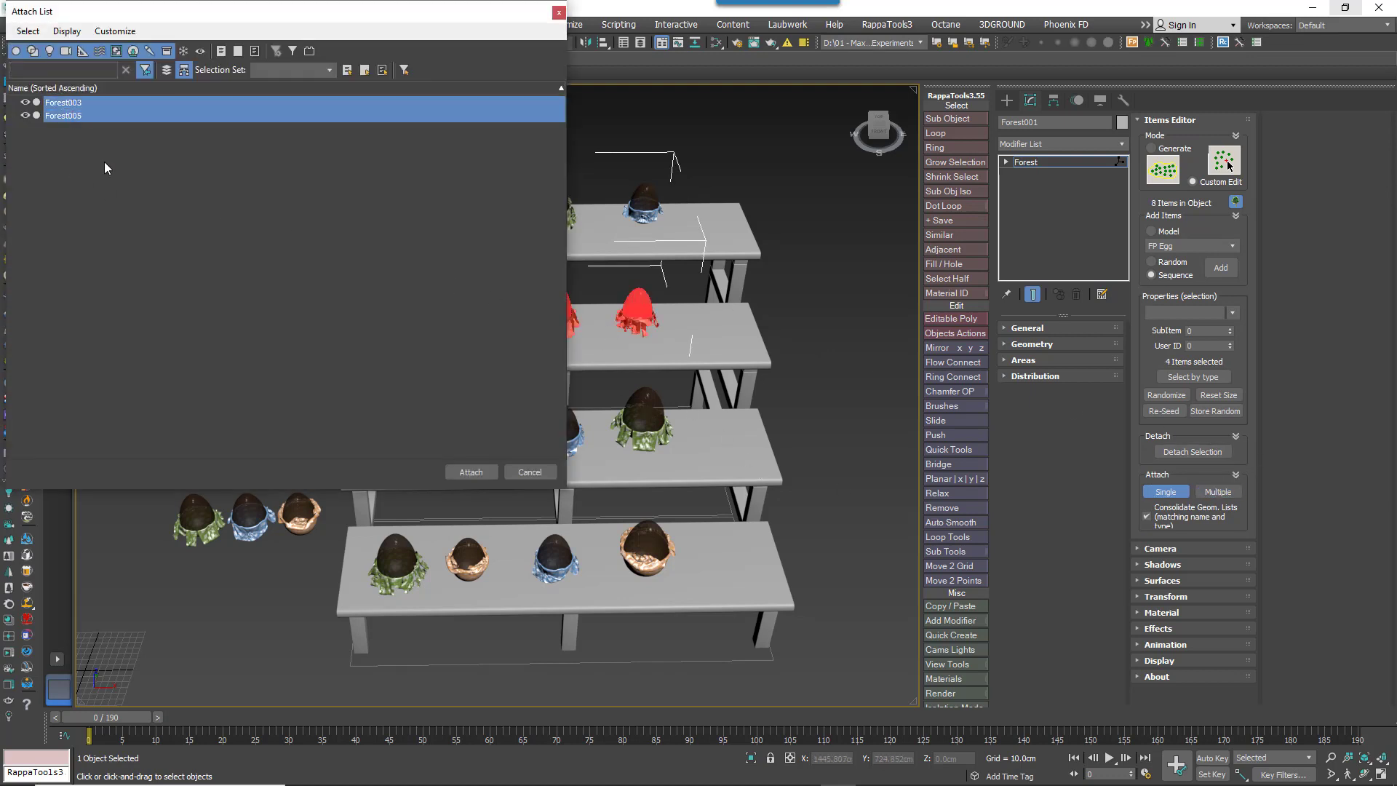
click(470, 472)
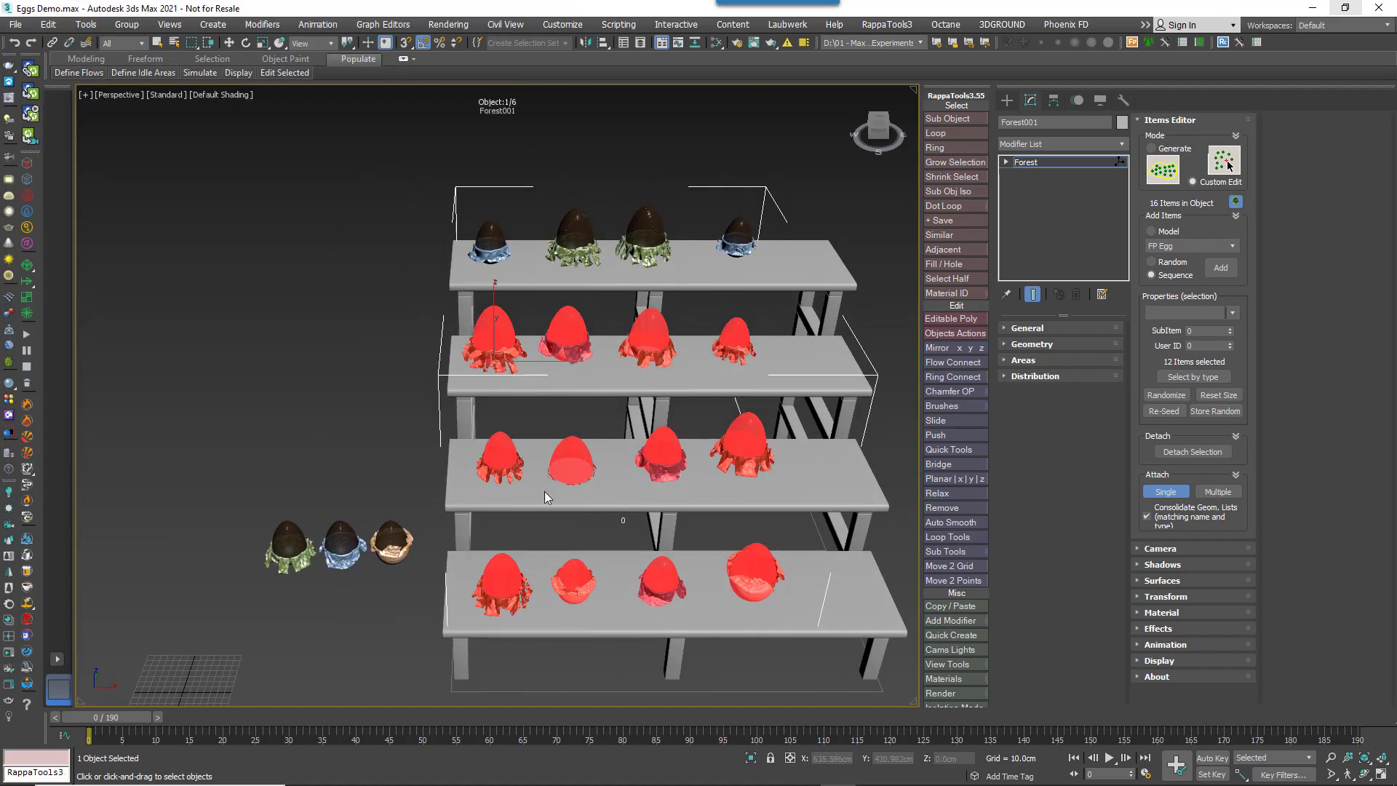
mouse_move(1165, 490)
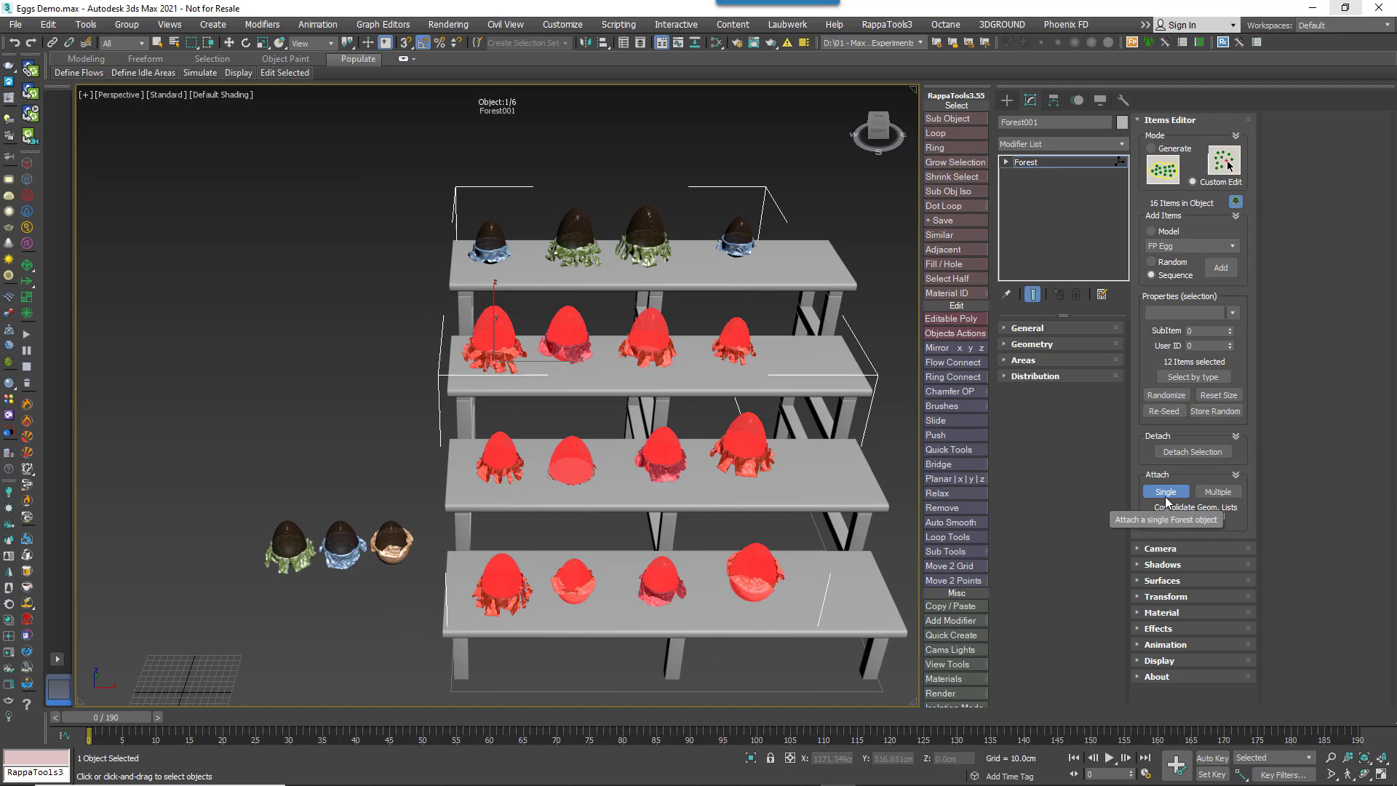
click(1165, 490)
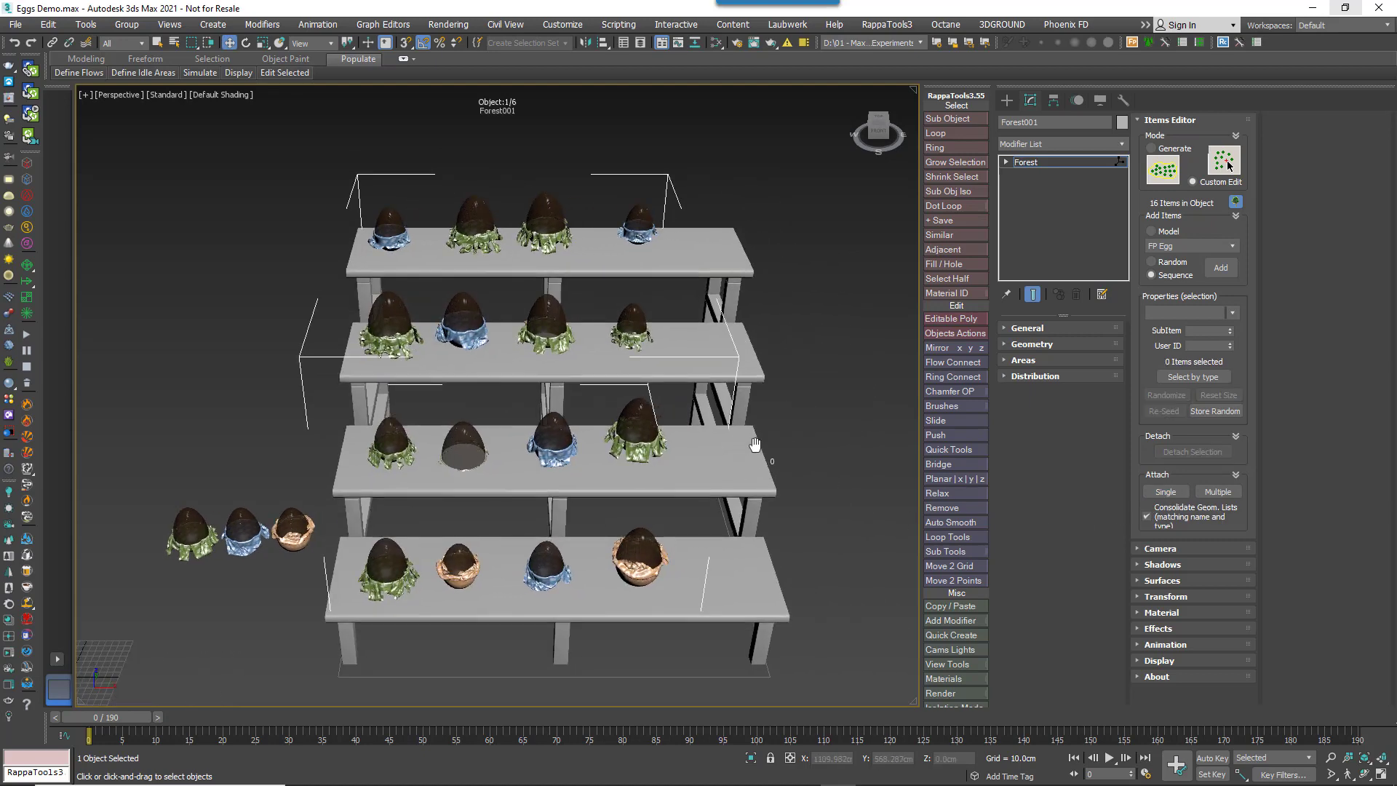